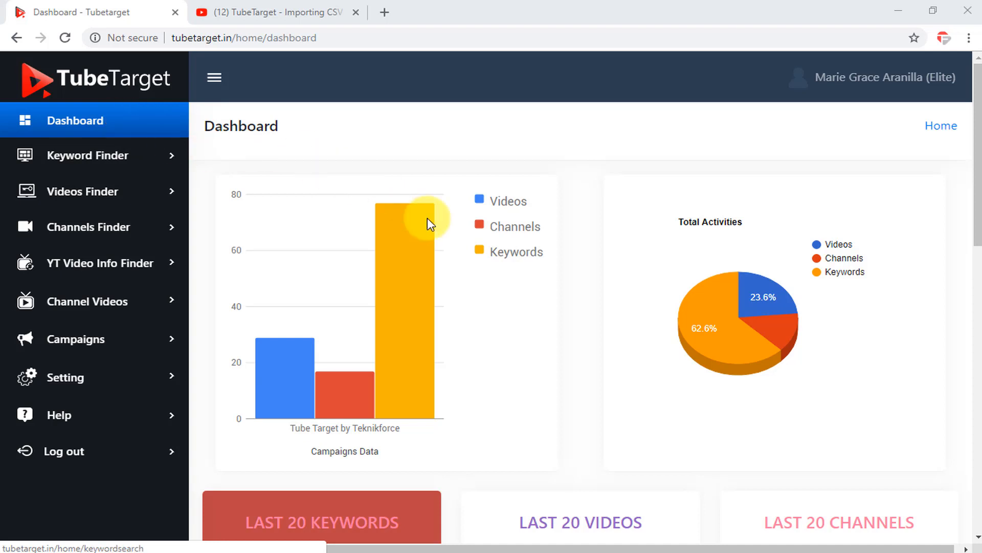
mouse_move(545, 418)
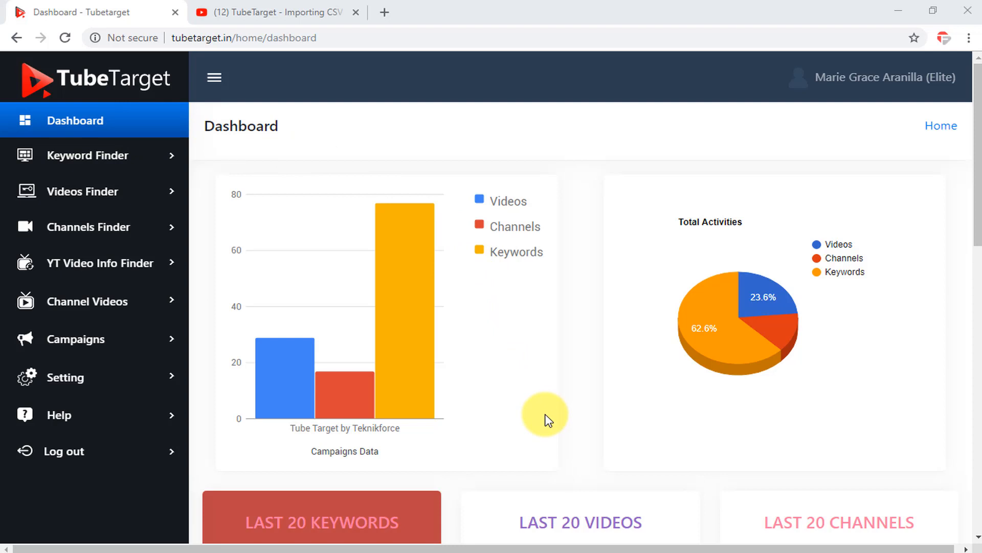
mouse_move(859, 415)
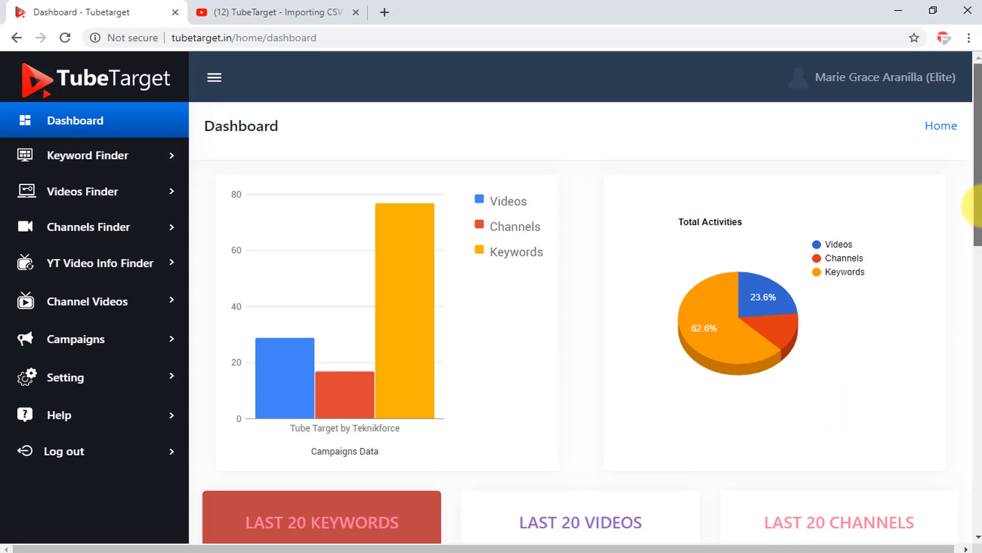
- Show the last 20 videos, then the last 20 channels, and scroll to the Campaigns table
scroll(down, 3)
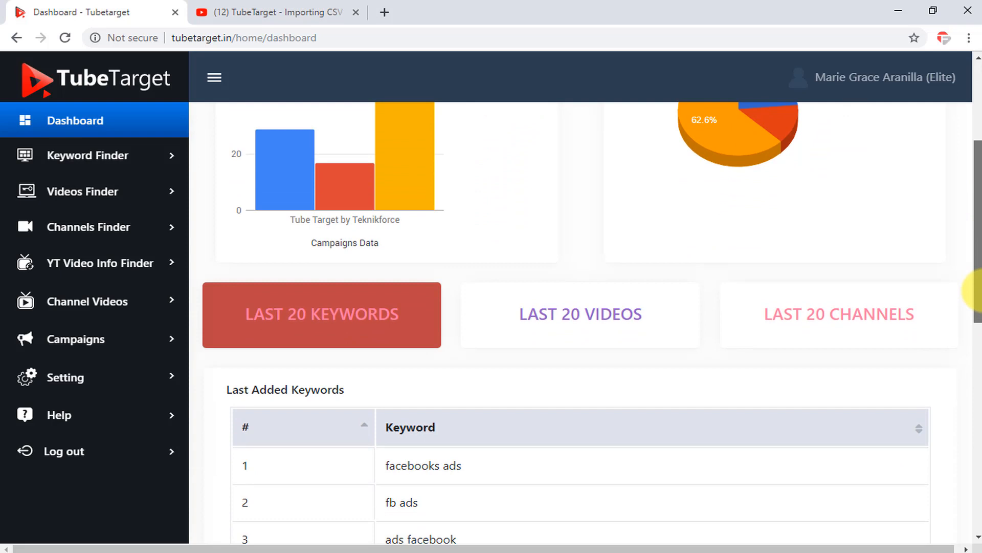
scroll(down, 3)
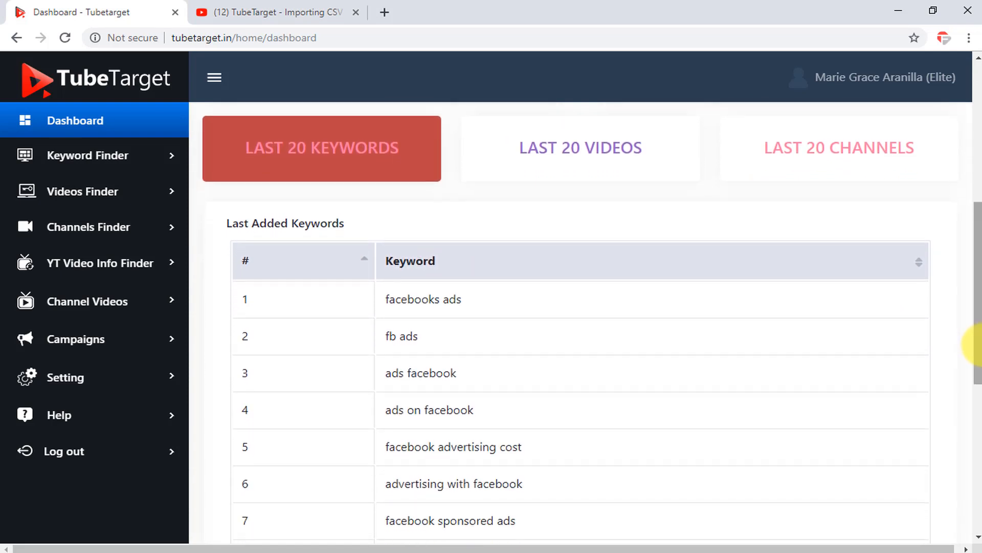
click(579, 149)
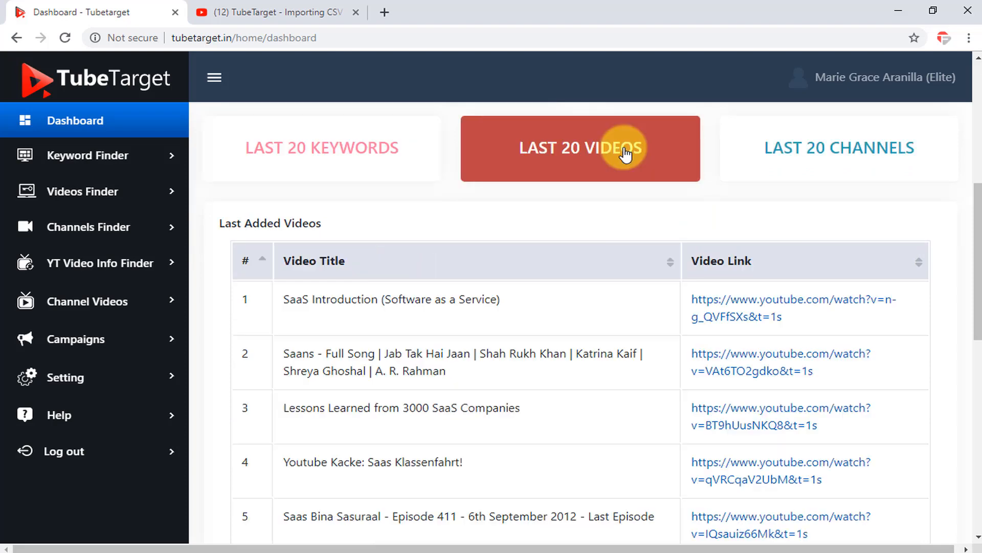
click(838, 149)
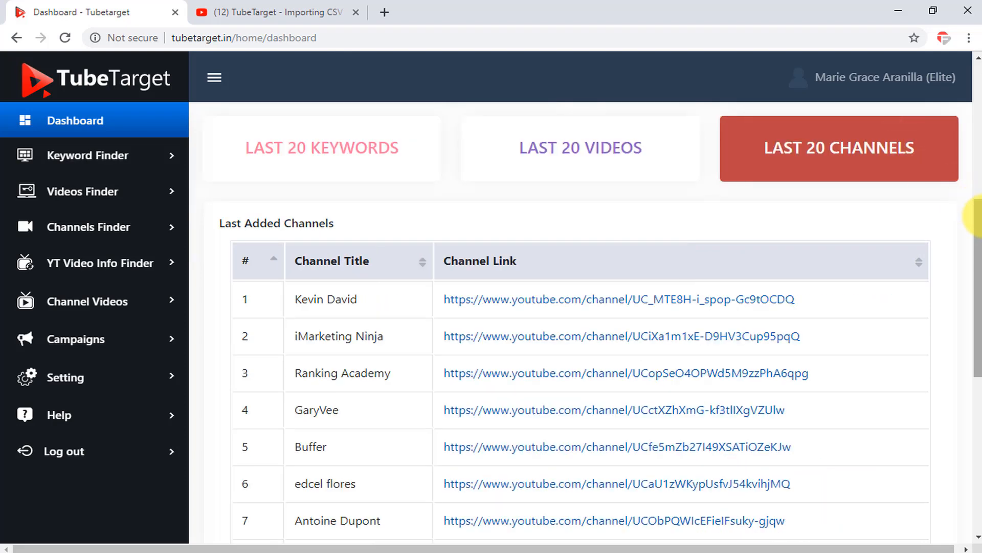
scroll(down, 3)
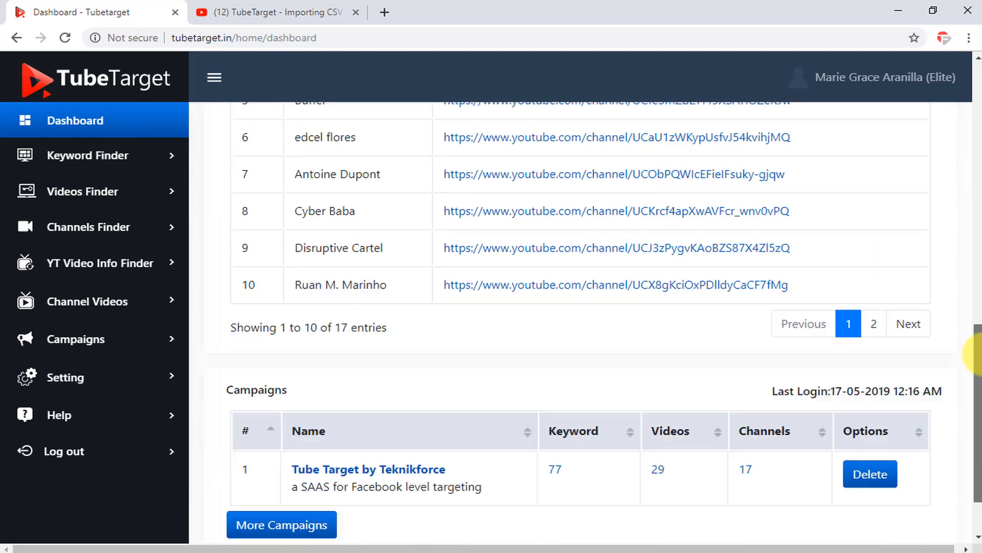
scroll(down, 3)
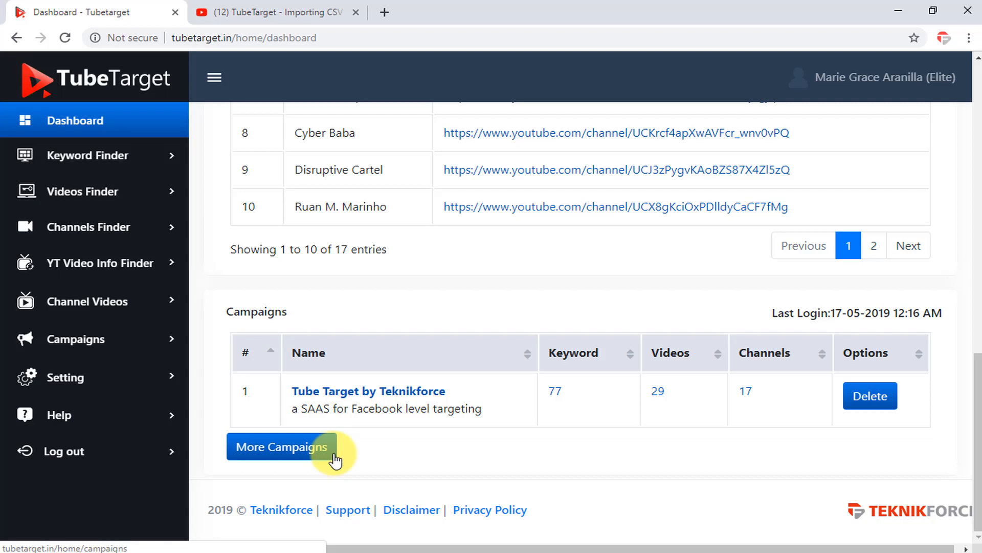
mouse_move(830, 329)
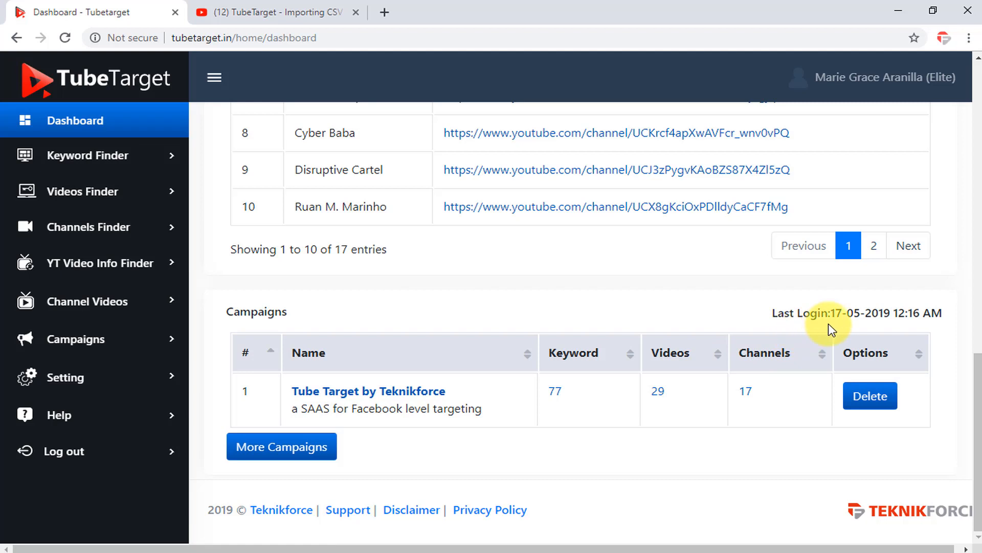
- Search the Keyword Finder for 'facebook ad'
click(88, 155)
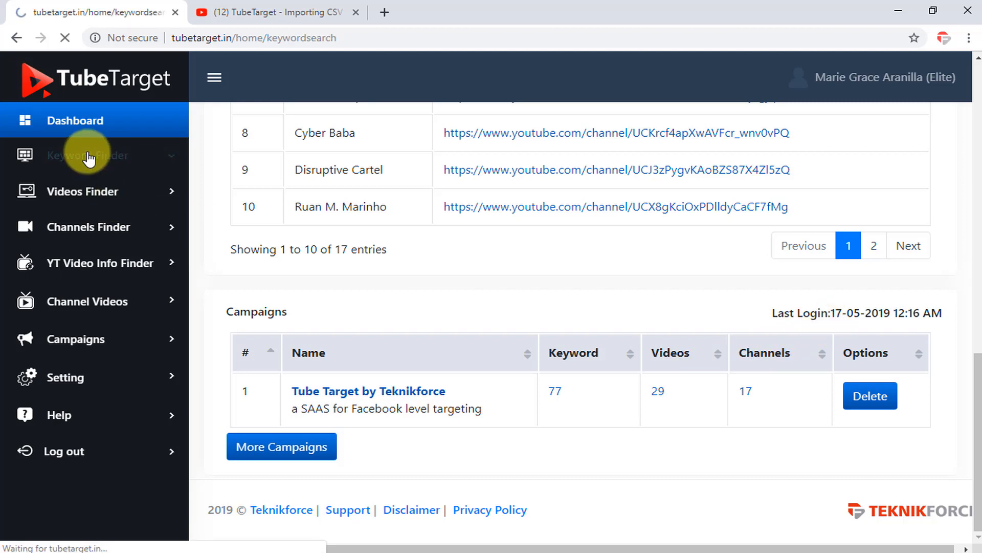
click(87, 154)
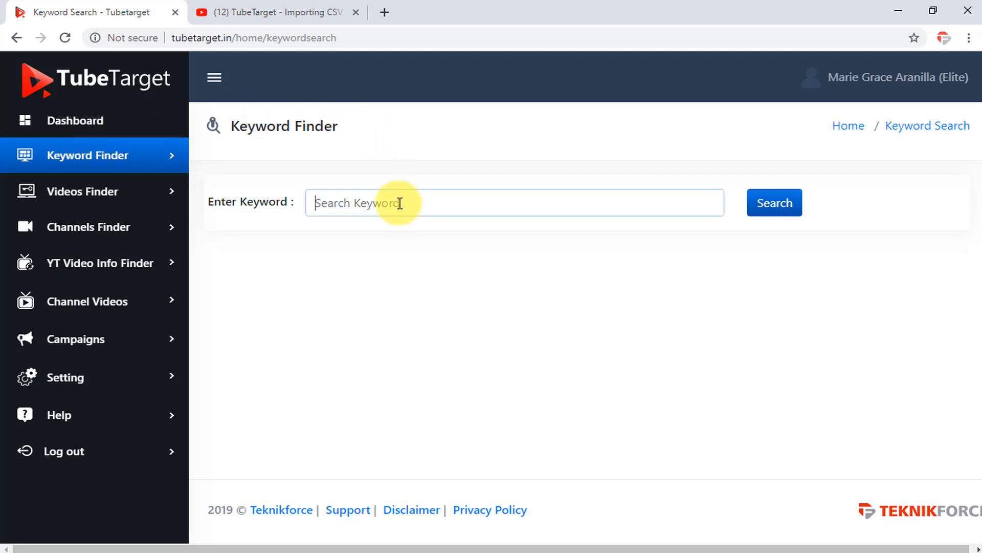
text(facebook ad)
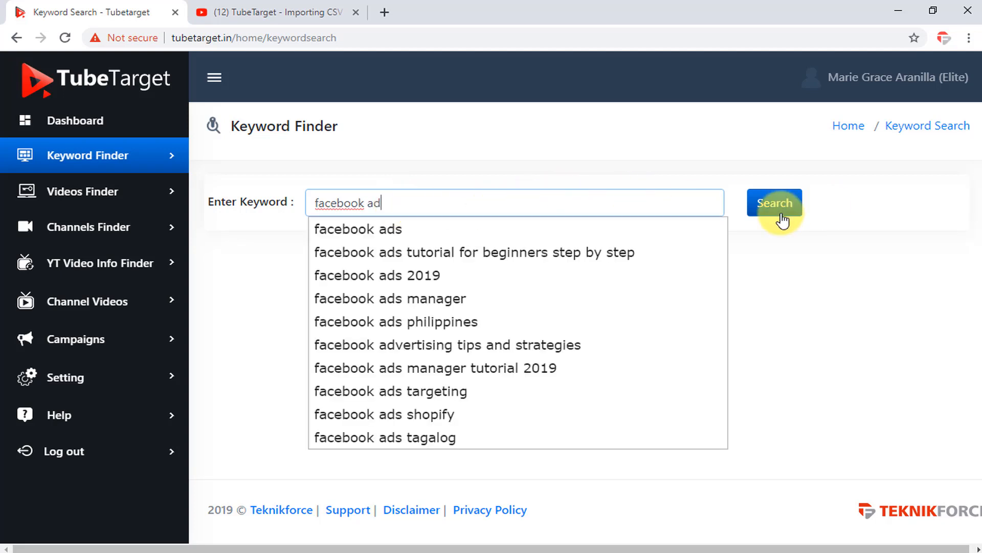
click(767, 203)
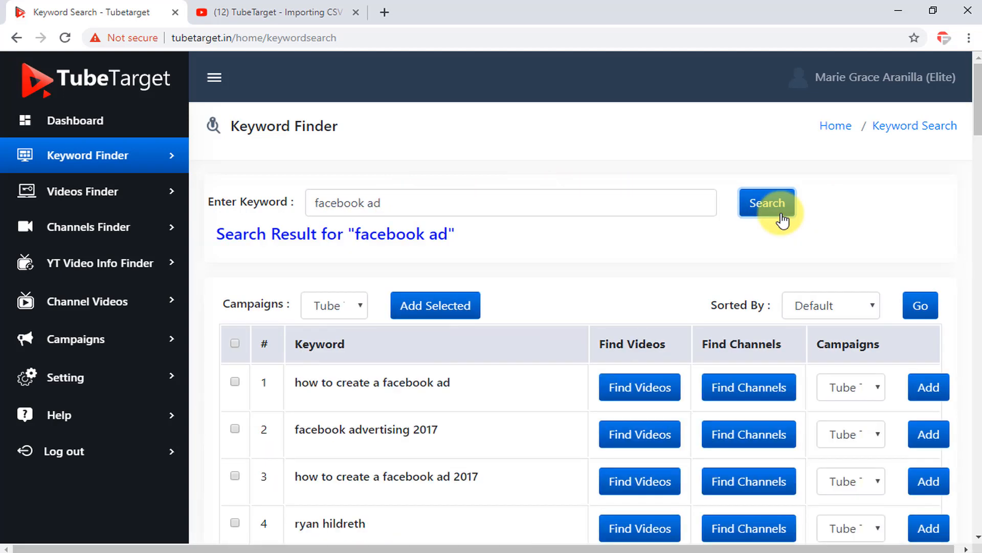
mouse_move(970, 197)
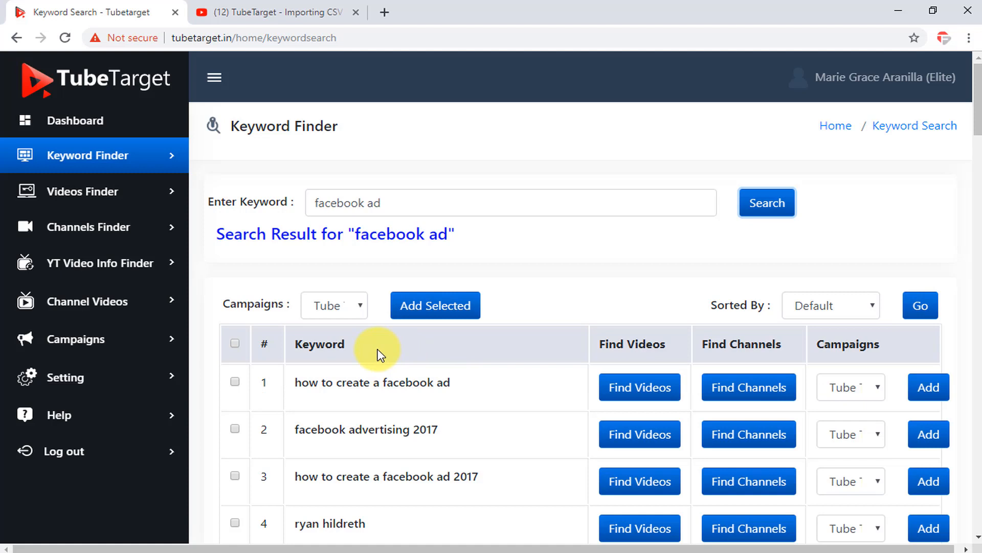
mouse_move(670, 356)
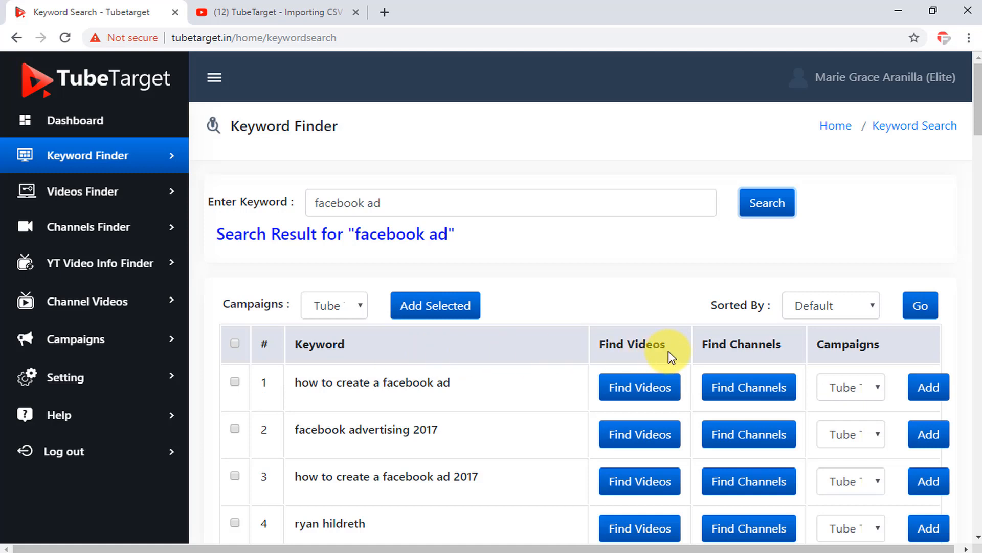
mouse_move(639, 387)
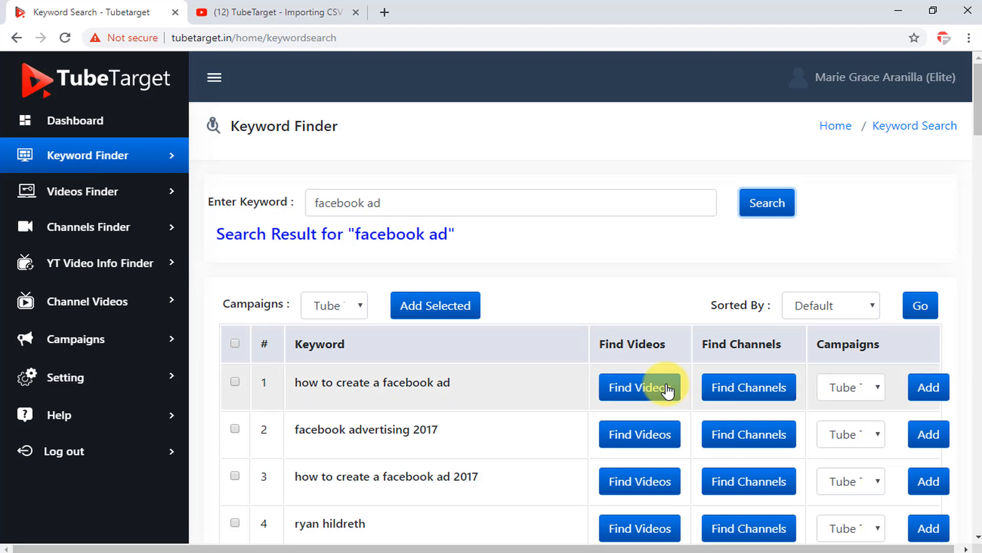
- Open Find Videos and Find Channels for 'how to create a facebook ad', returning to keywords
click(639, 387)
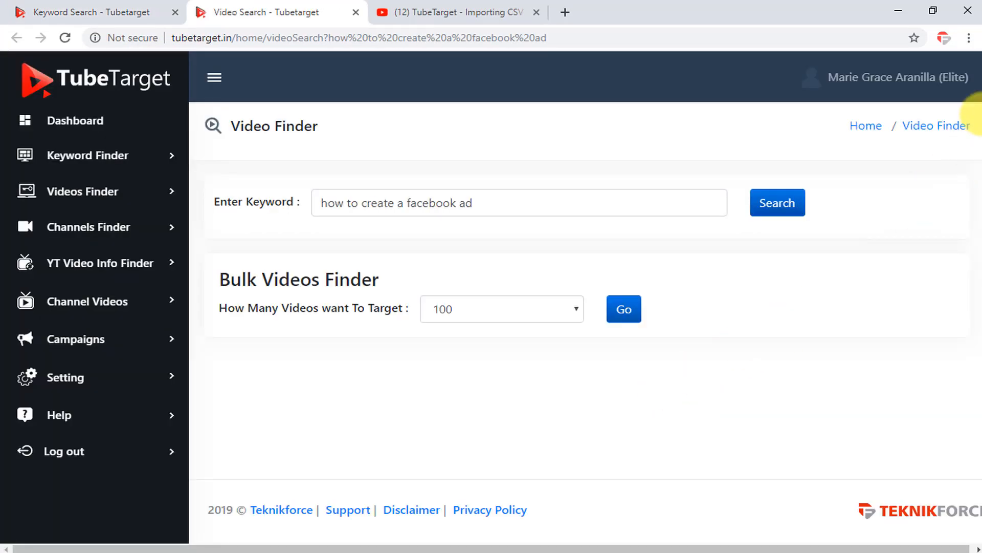
click(776, 202)
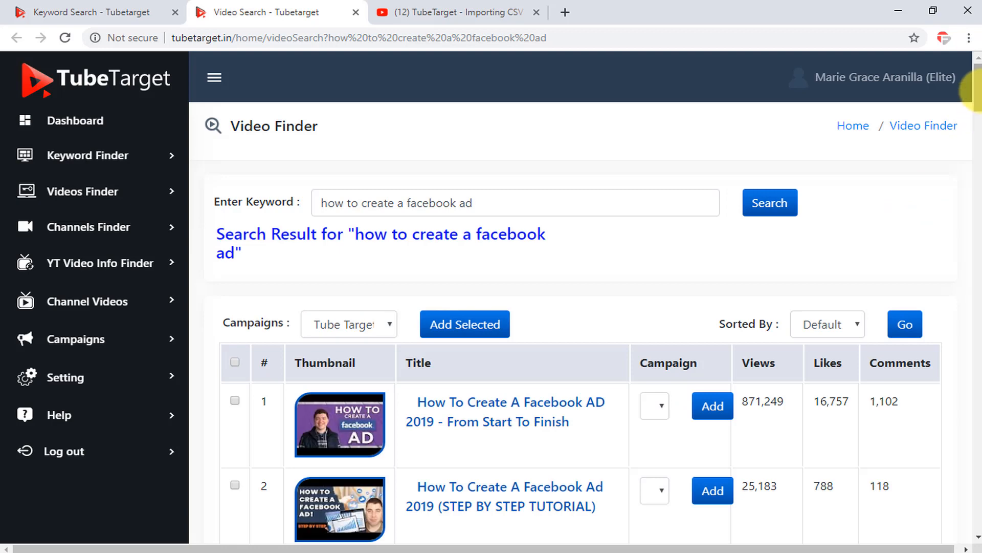
scroll(down, 3)
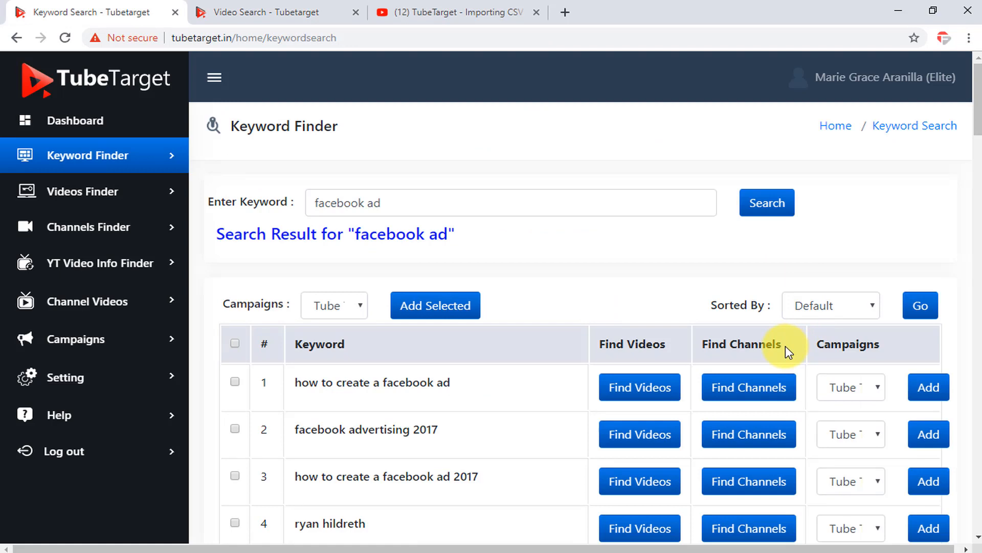
click(748, 387)
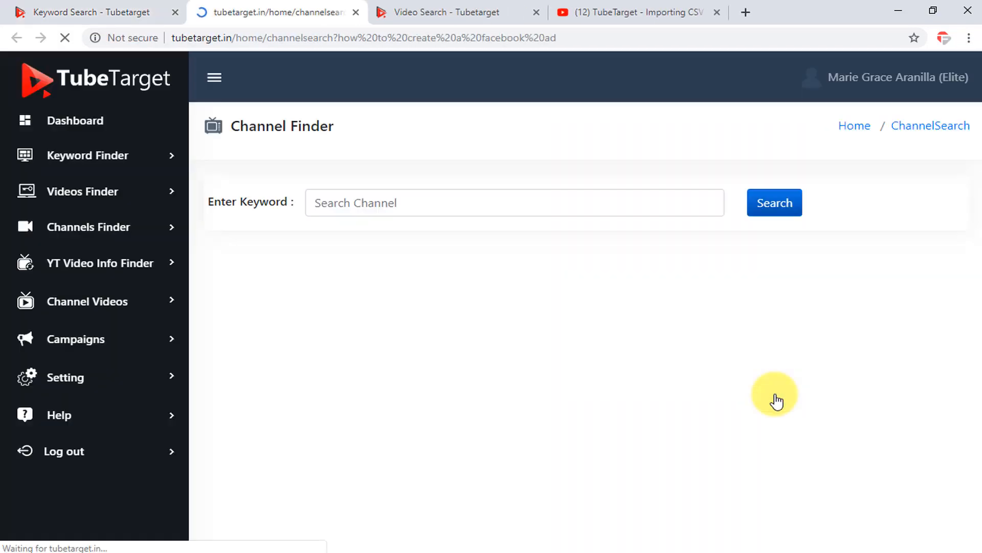
click(774, 203)
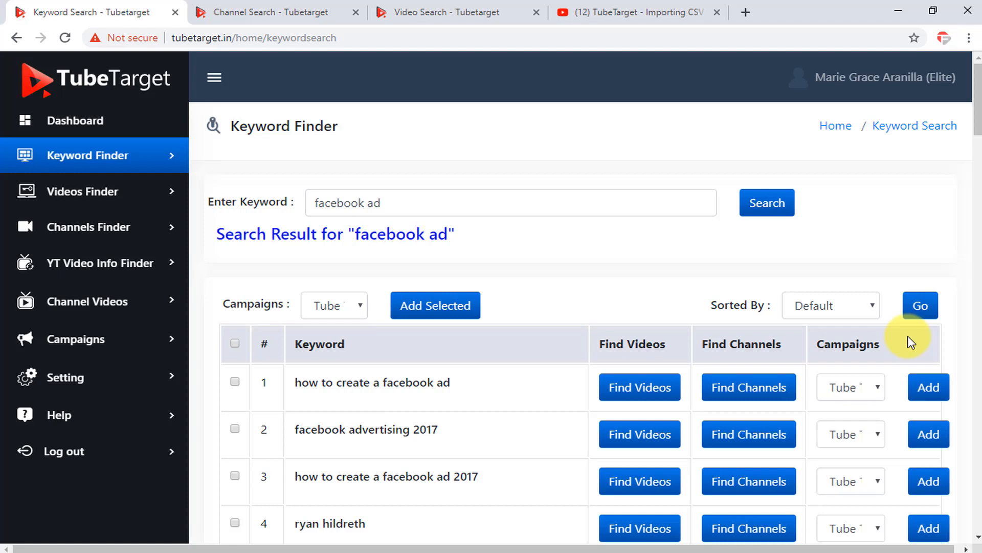
- Sort the facebook ad keywords alphabetically, select all, and add them to the campaign
click(830, 305)
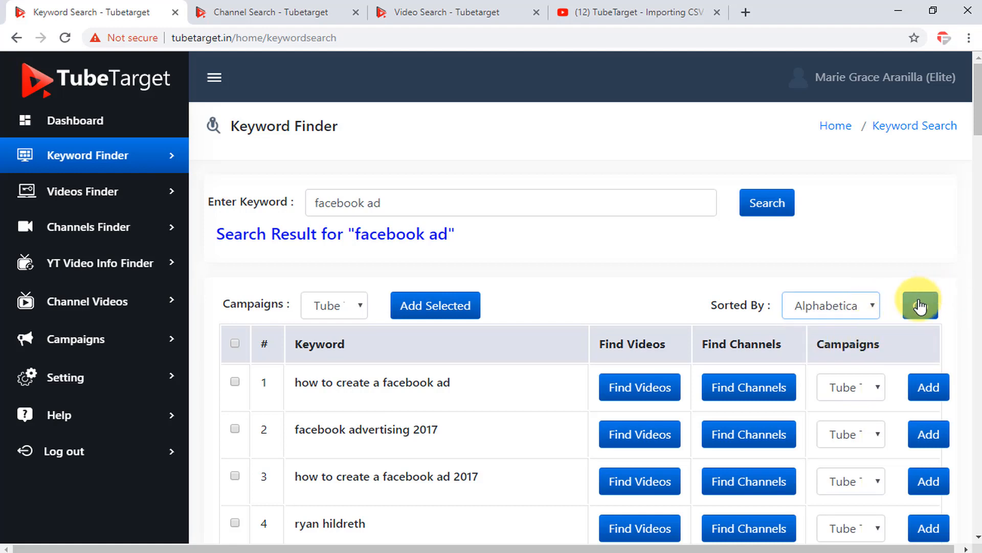
click(918, 304)
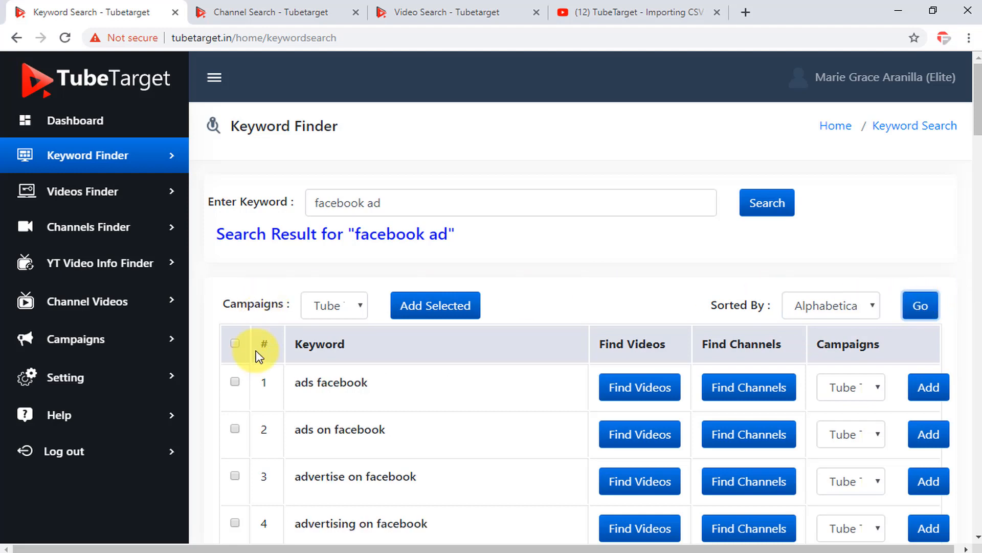
click(235, 382)
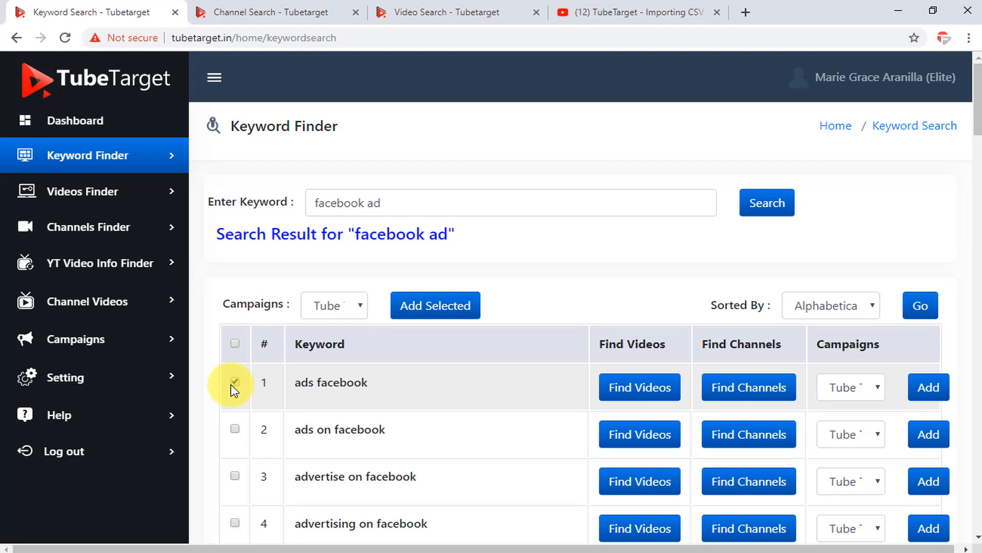
click(235, 344)
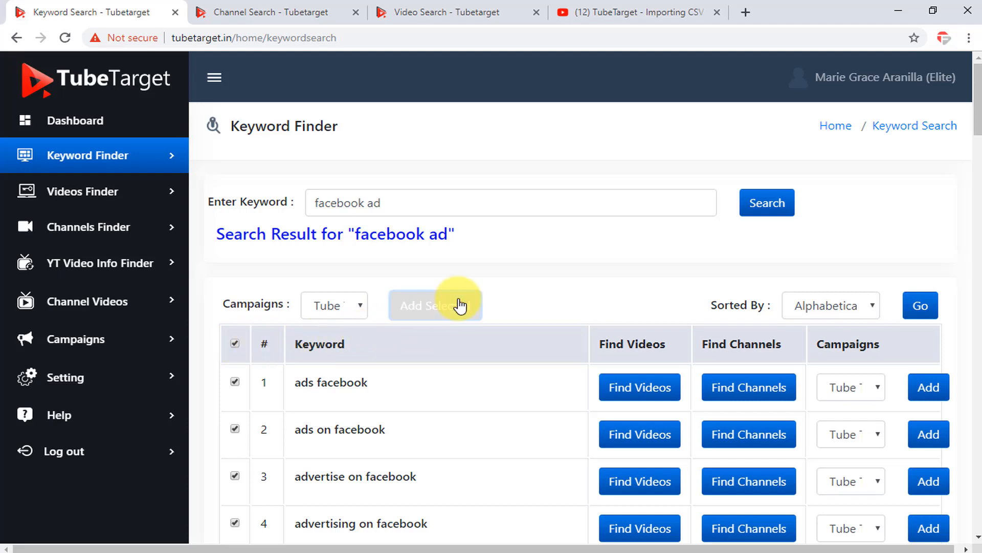
click(435, 305)
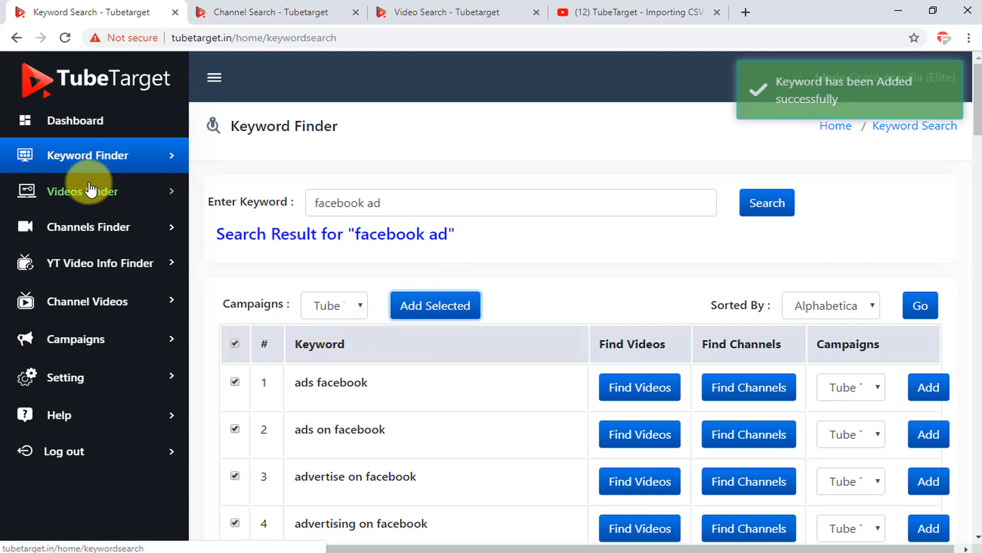
click(87, 191)
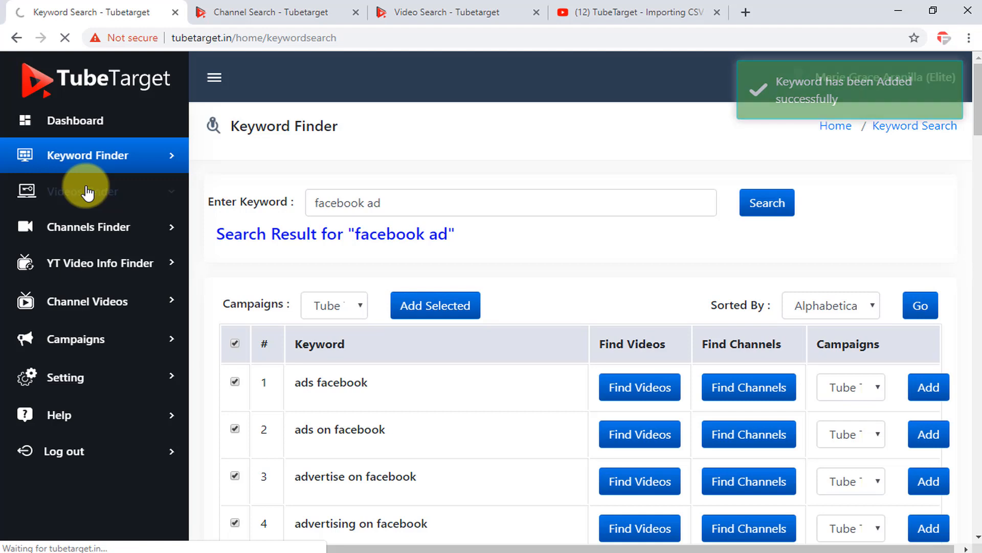
- Search Video Finder for 'google ads' and scroll down to the results table
click(82, 191)
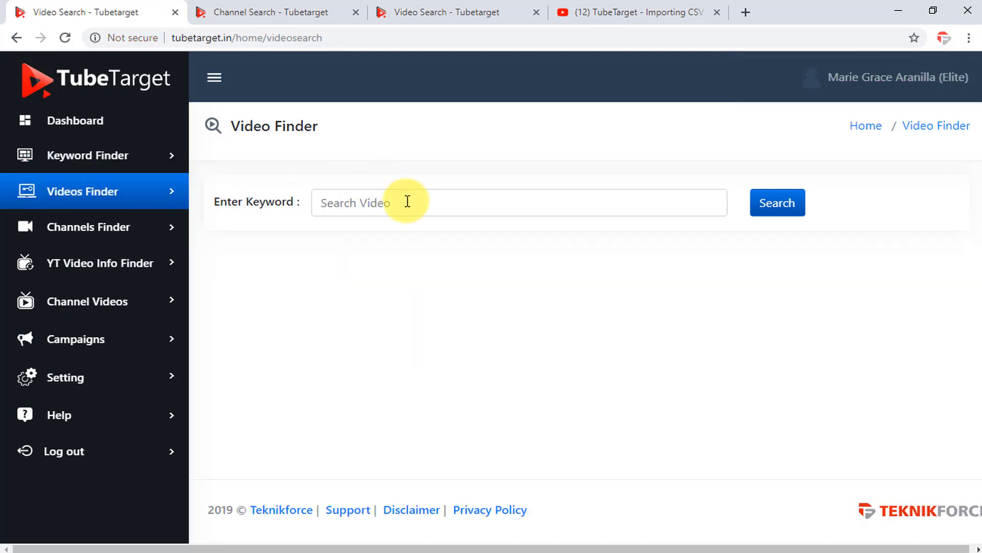
text(google ads)
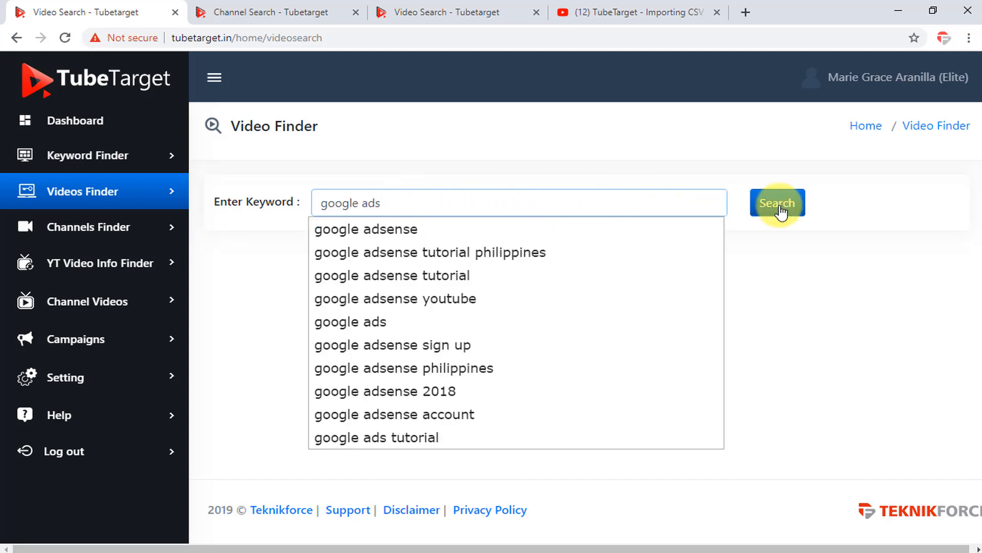
click(776, 203)
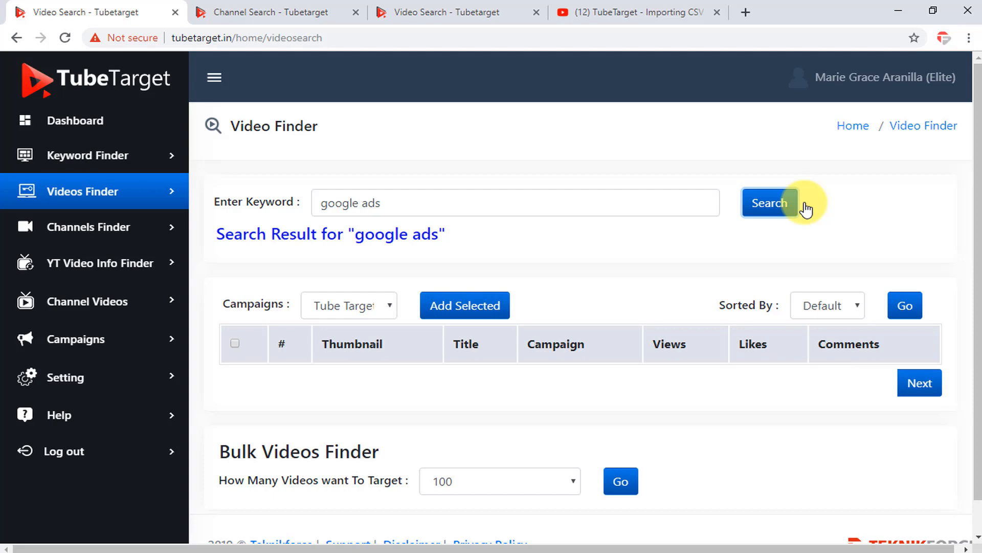
click(769, 202)
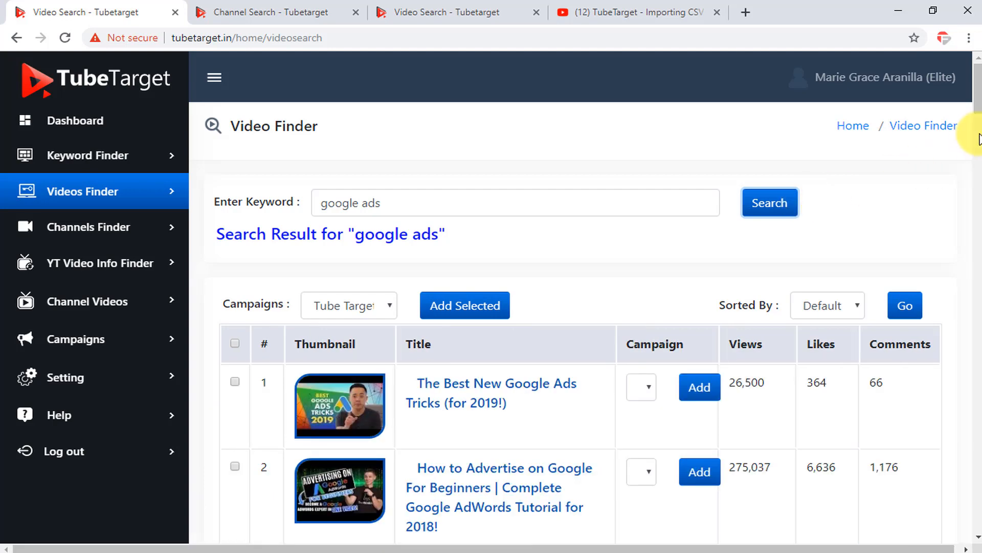
scroll(down, 3)
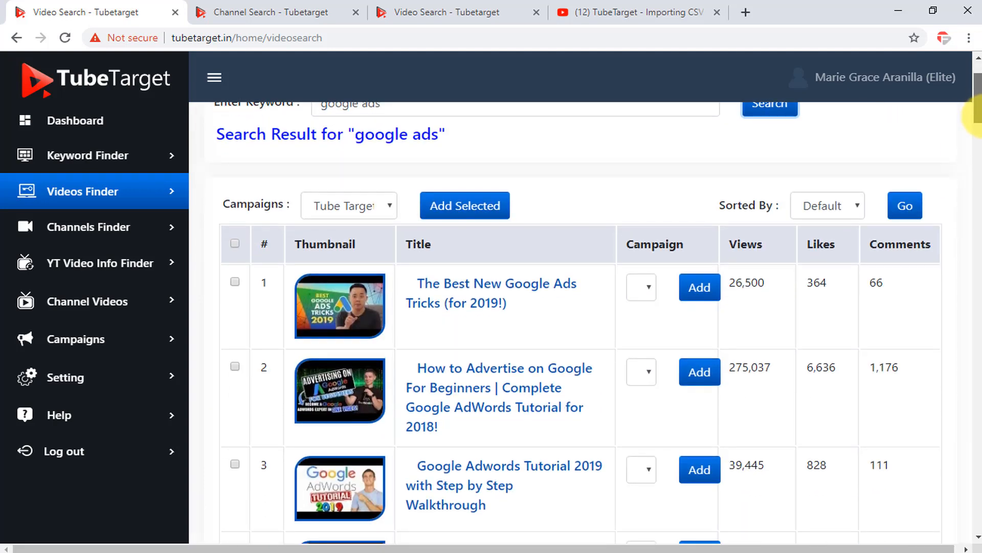
scroll(down, 3)
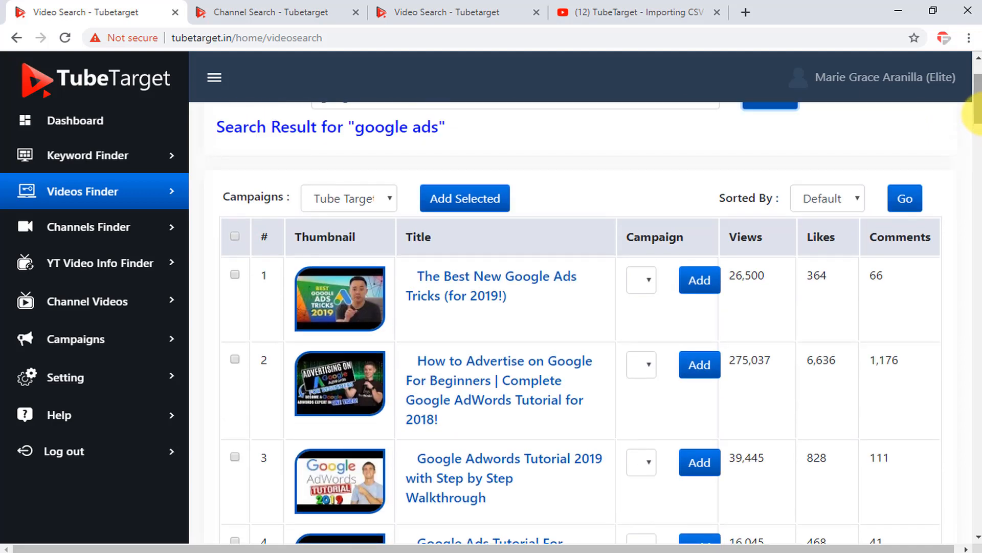
mouse_move(361, 249)
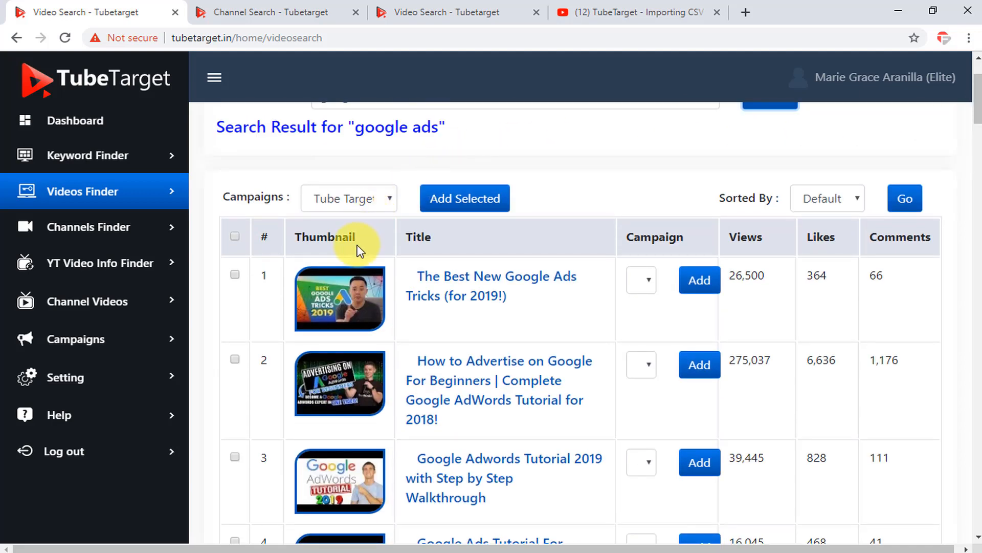
mouse_move(467, 245)
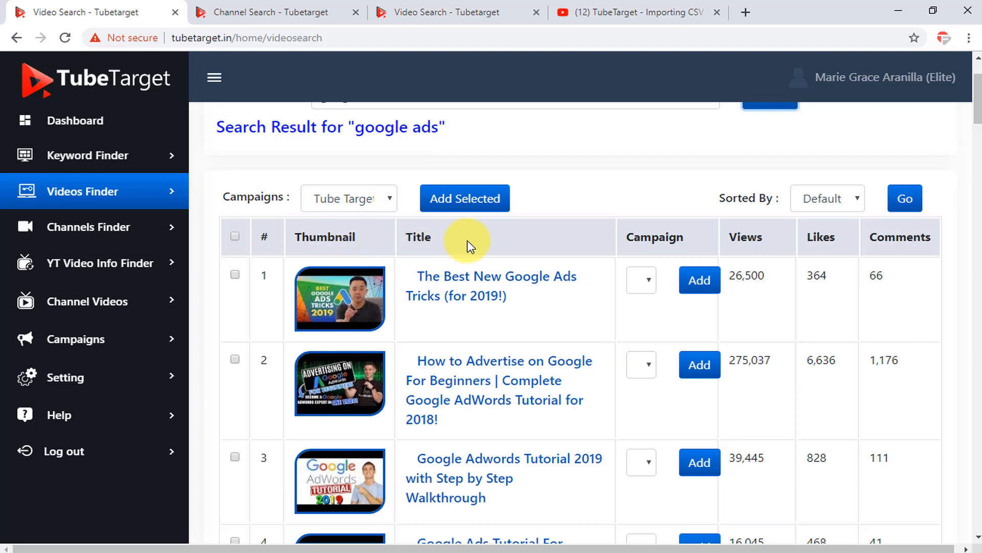
mouse_move(701, 257)
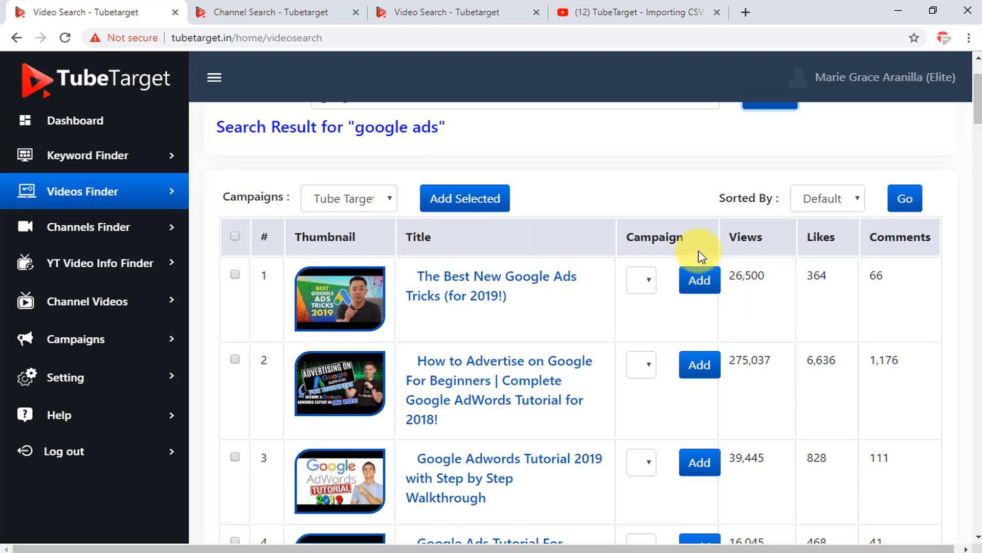
mouse_move(893, 256)
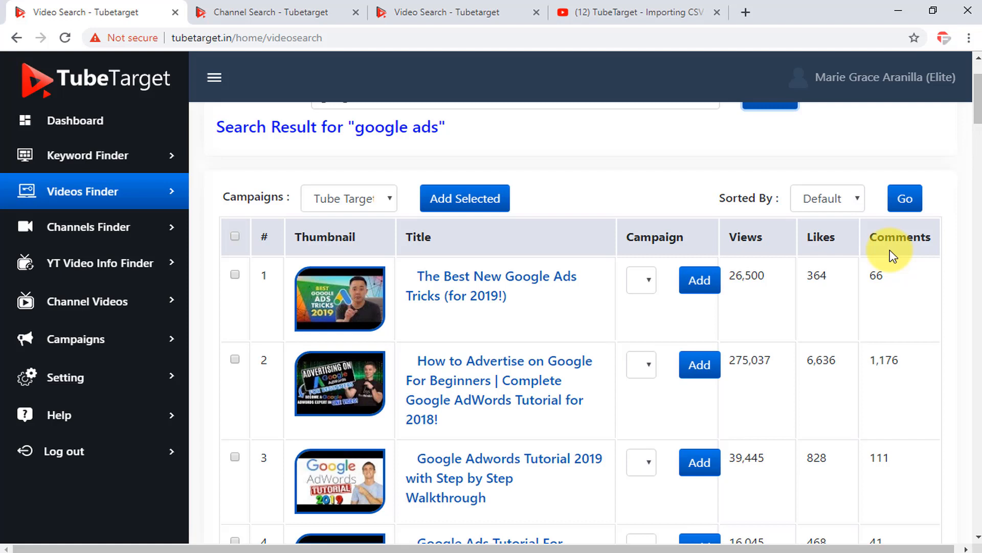
mouse_move(866, 197)
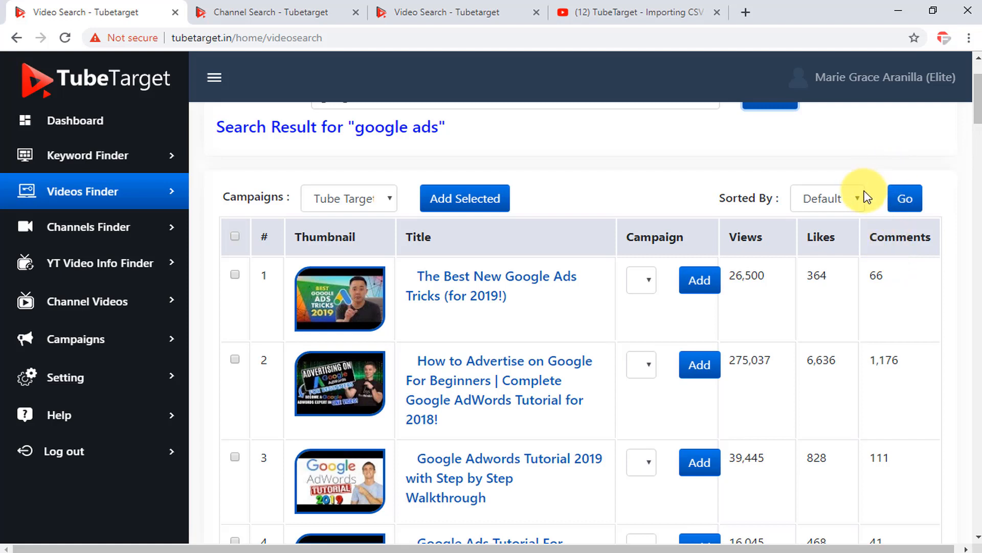
- Sort the google ads video results by Views
click(824, 198)
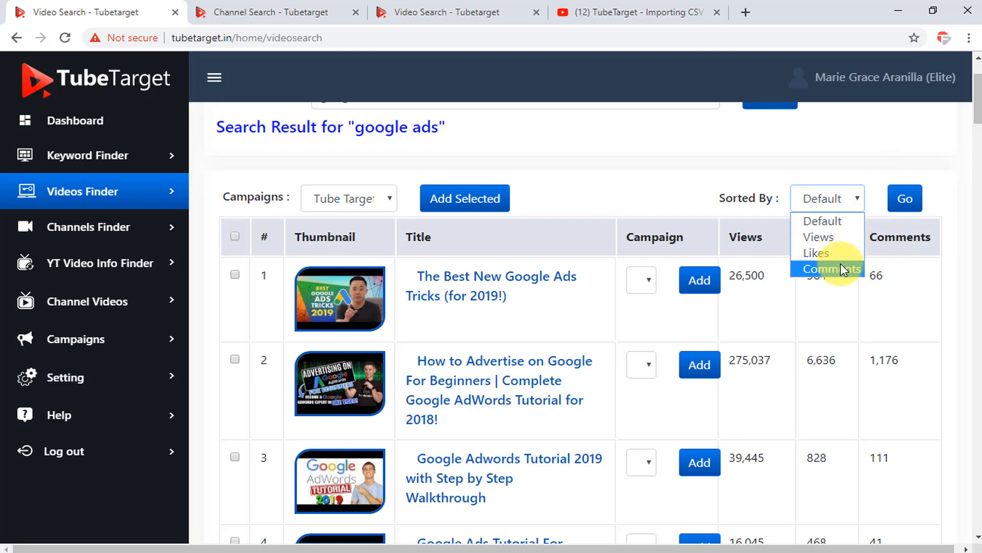
click(819, 237)
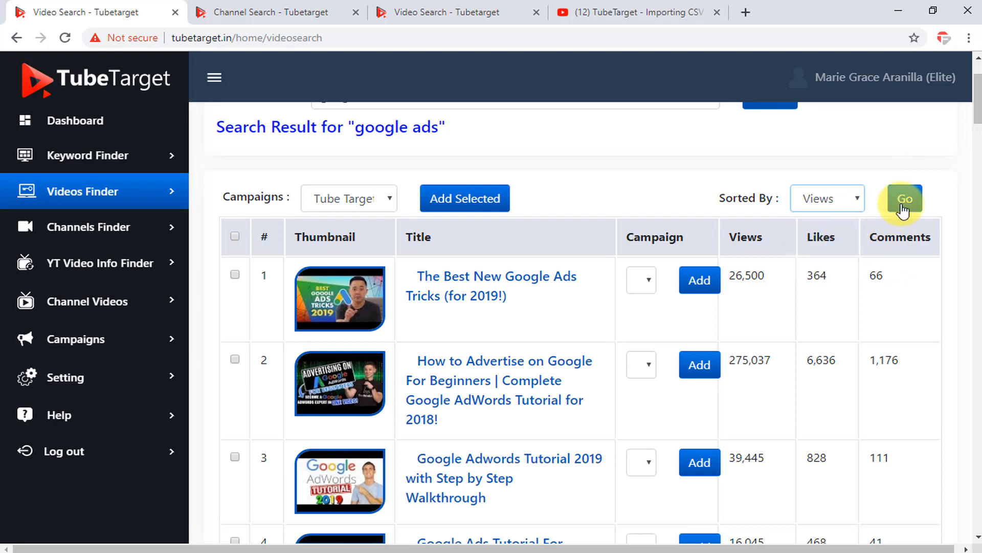
click(902, 198)
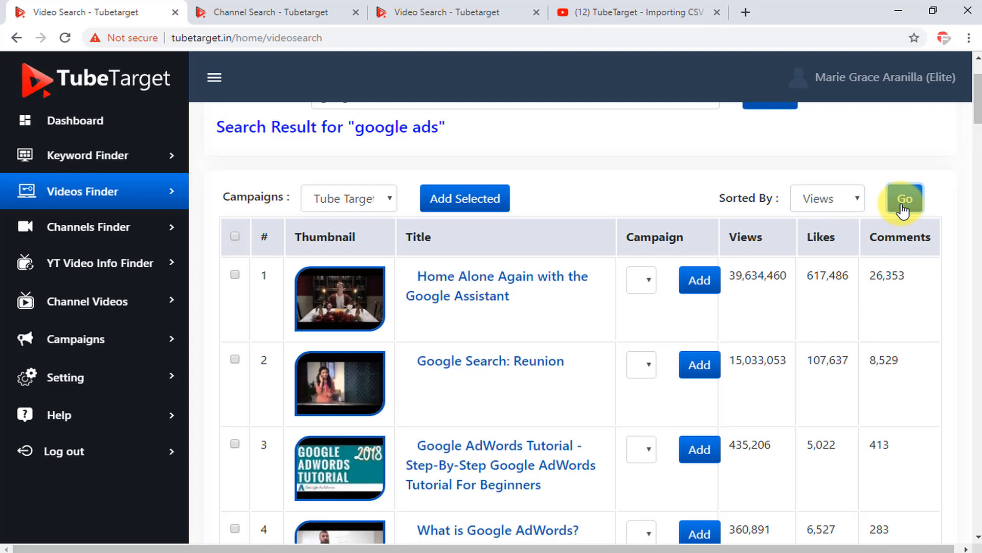
mouse_move(318, 282)
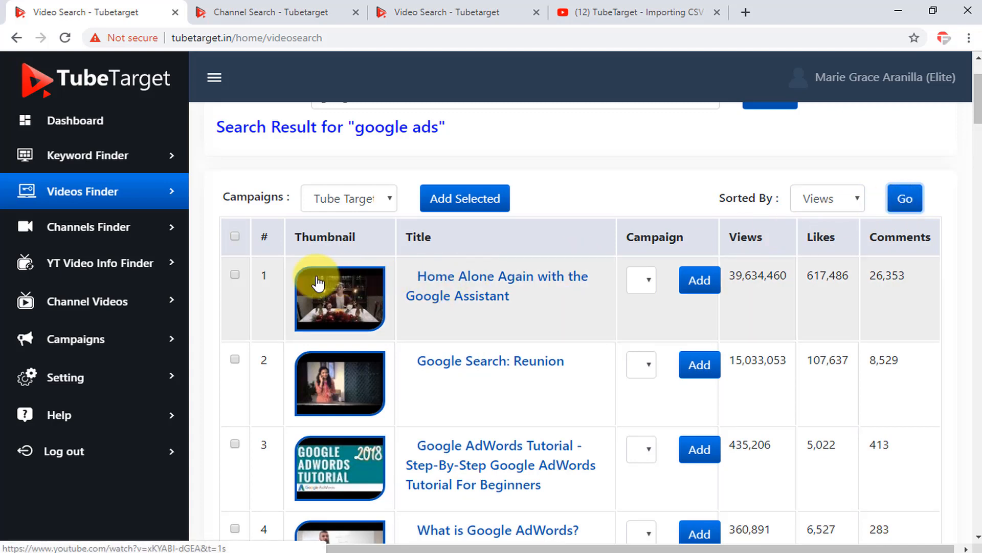
- Select all listed videos and add them to the campaign
click(234, 274)
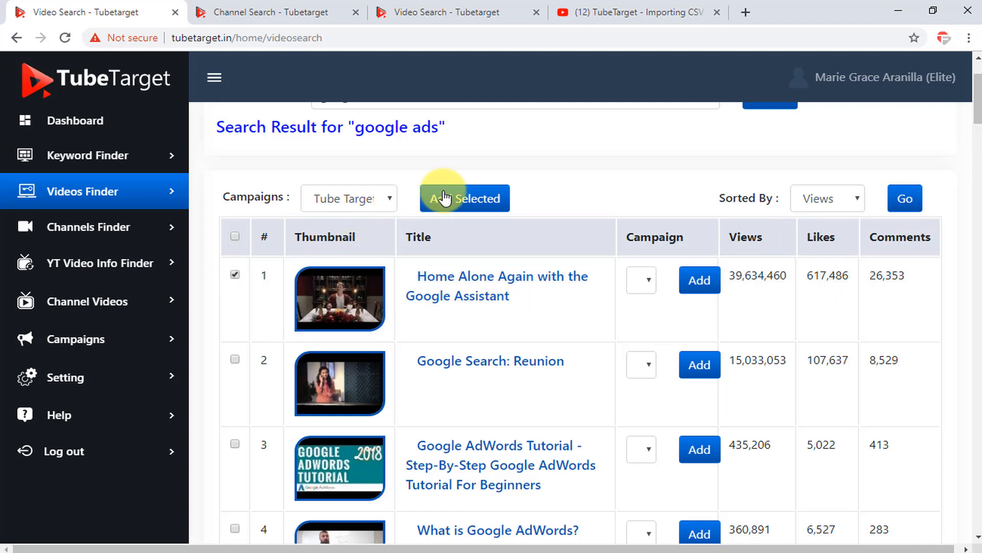
click(235, 236)
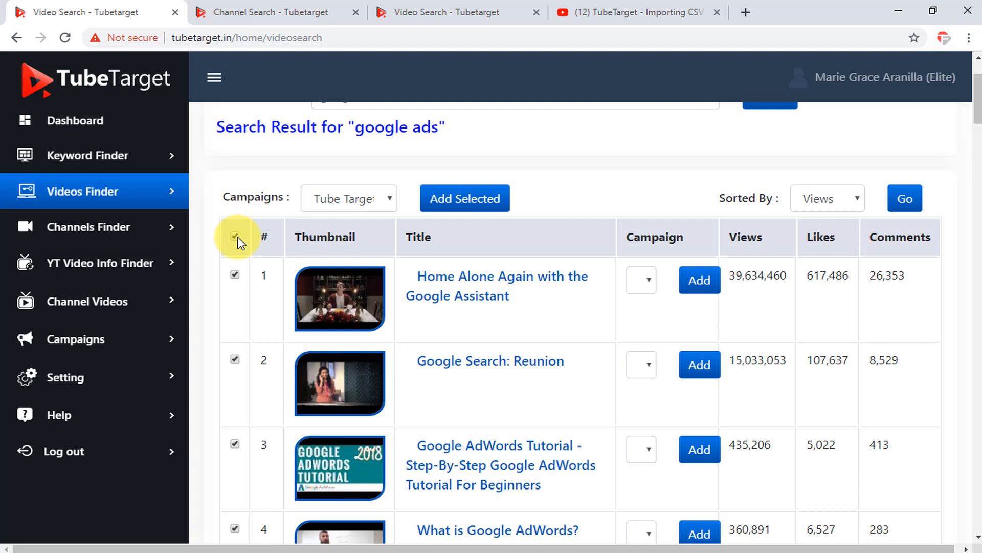
click(465, 198)
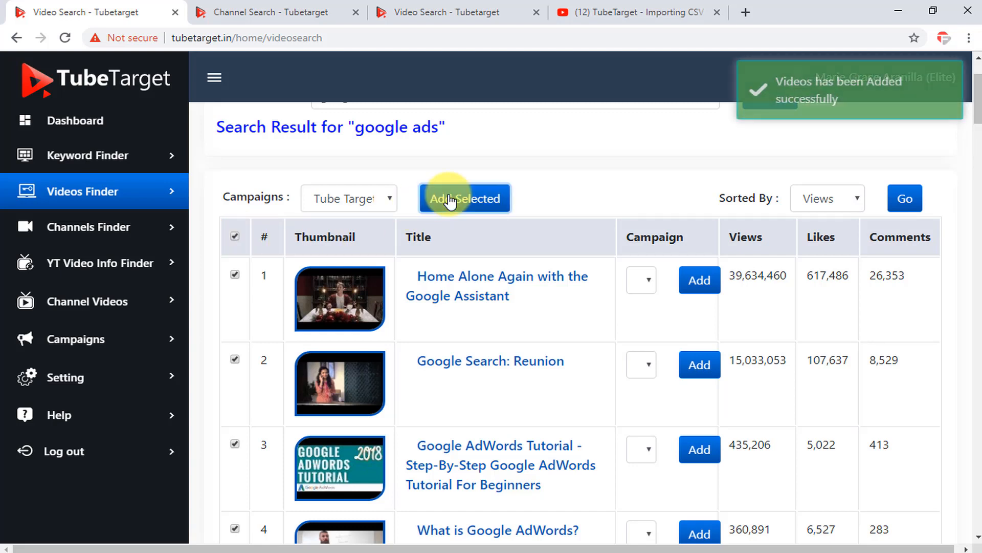
mouse_move(36, 226)
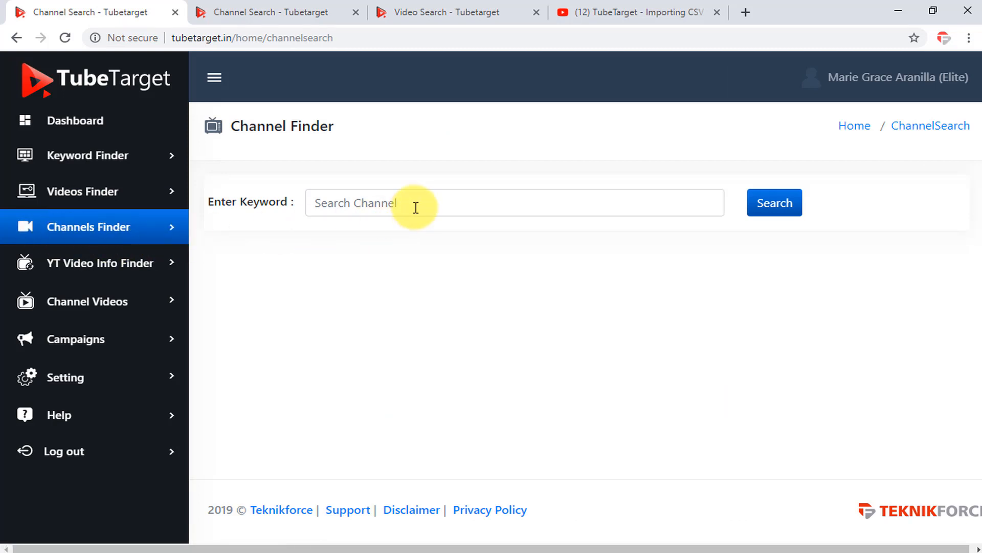
- Search Channel Finder for 'facebook campaign'
text(facebook campaign)
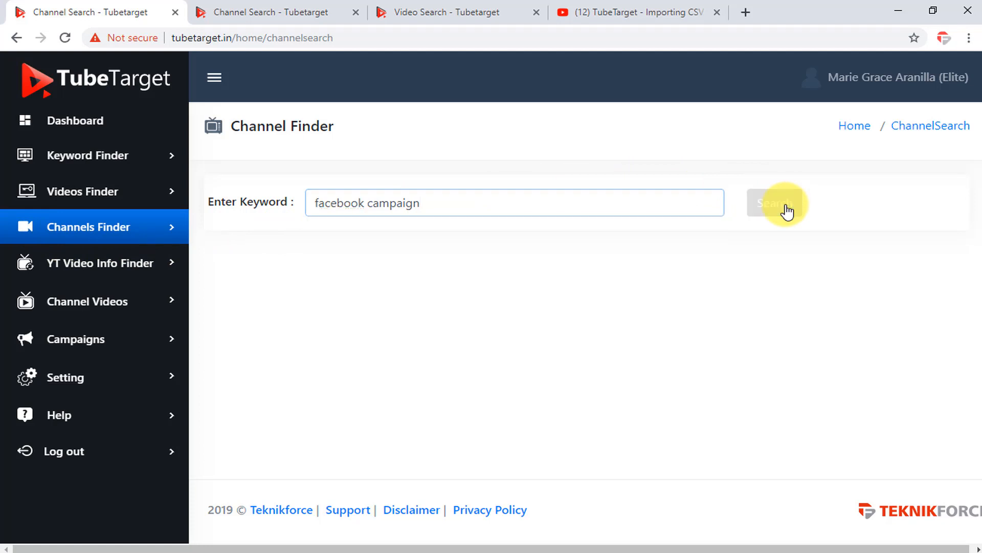
click(767, 203)
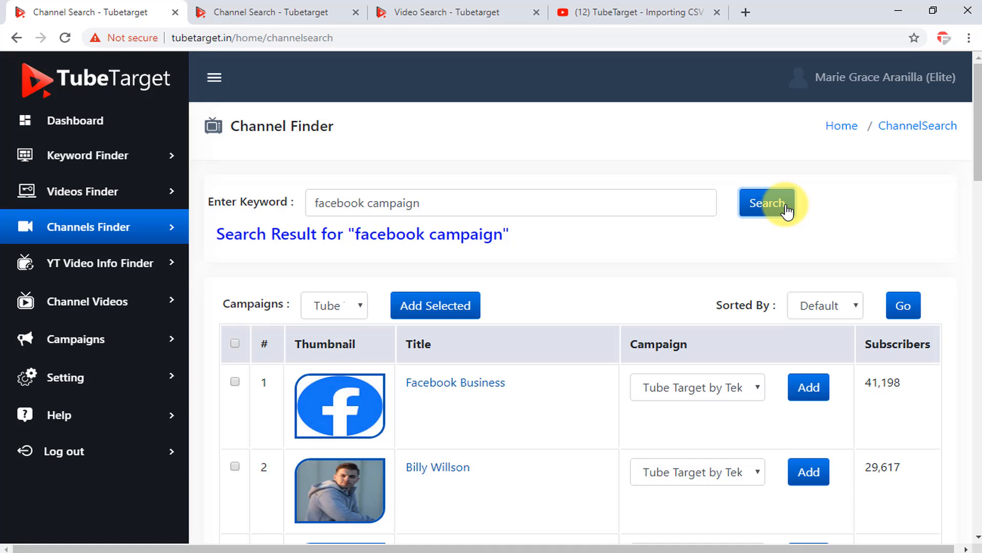
mouse_move(400, 341)
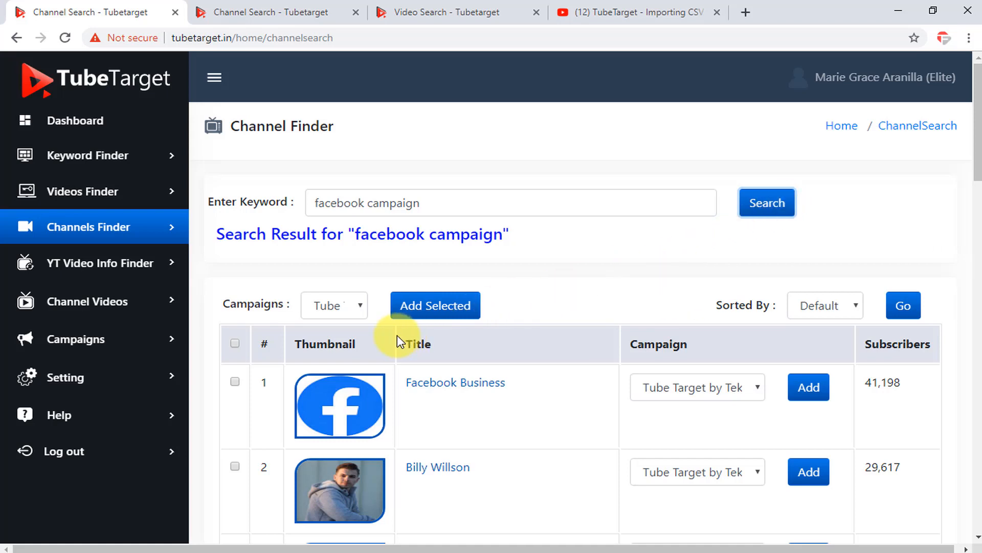
mouse_move(576, 351)
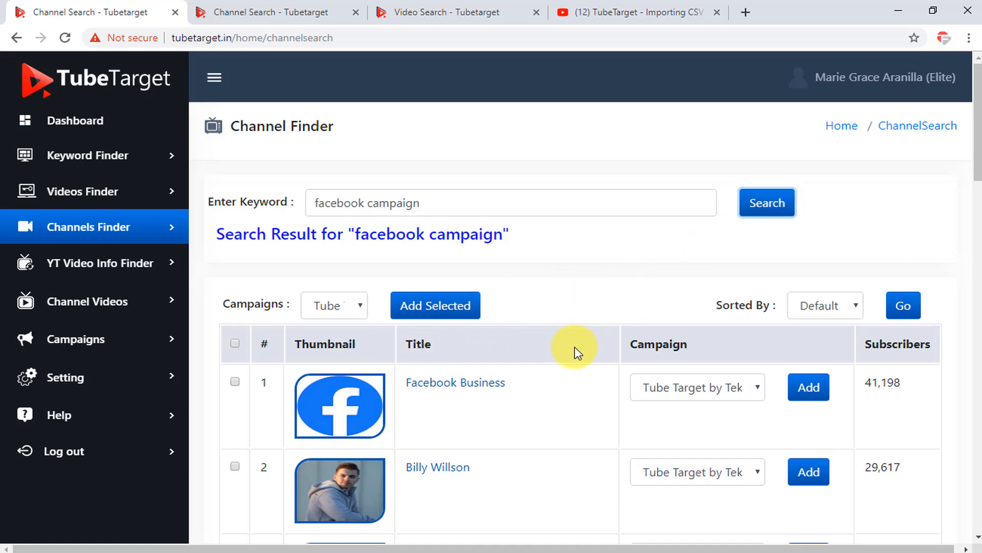
mouse_move(801, 340)
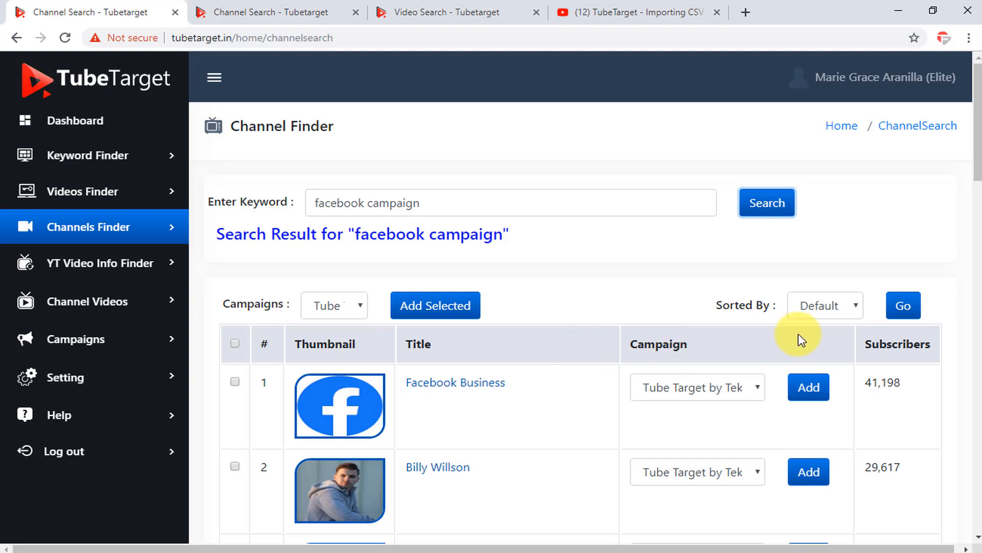
mouse_move(937, 366)
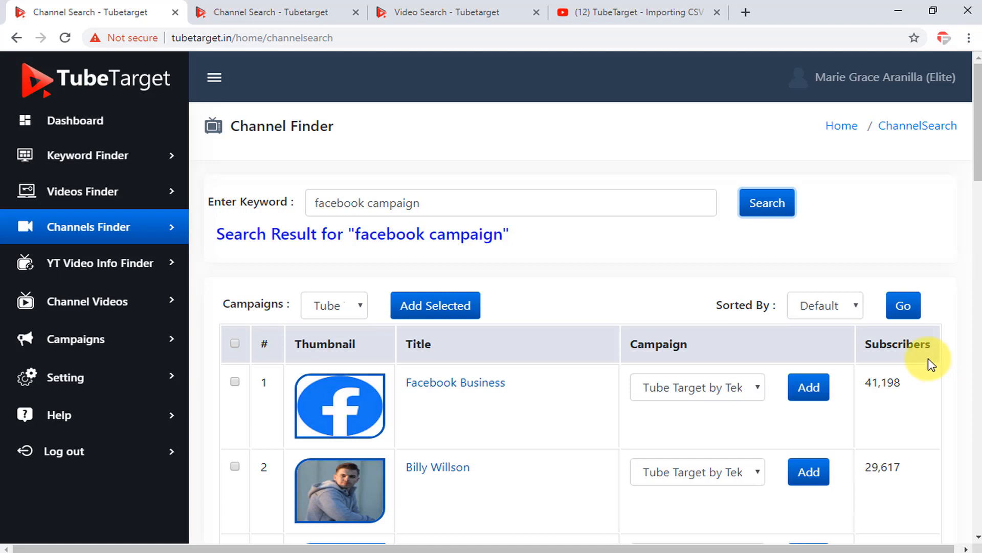
- Sort the channels by subscribers, select all, and add them to the campaign
click(824, 305)
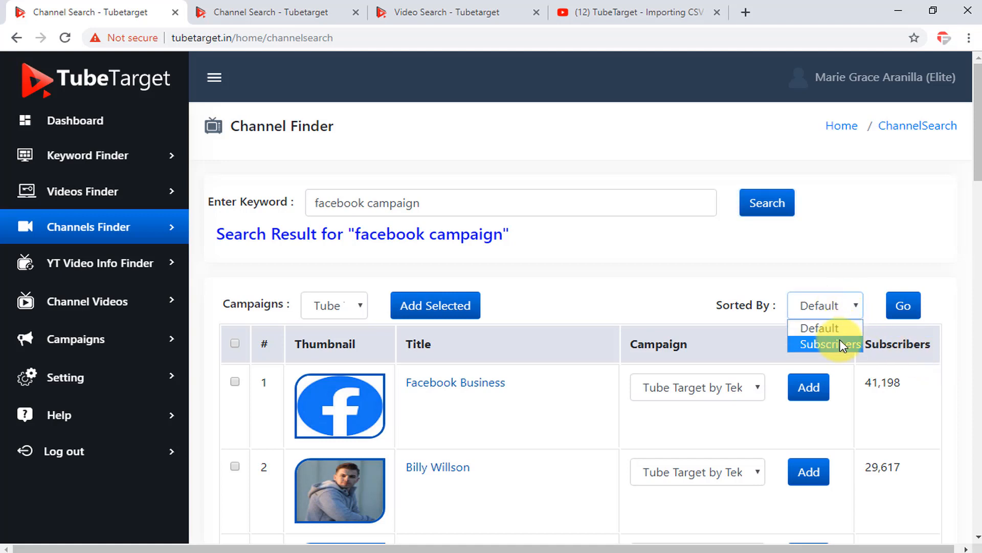
click(831, 344)
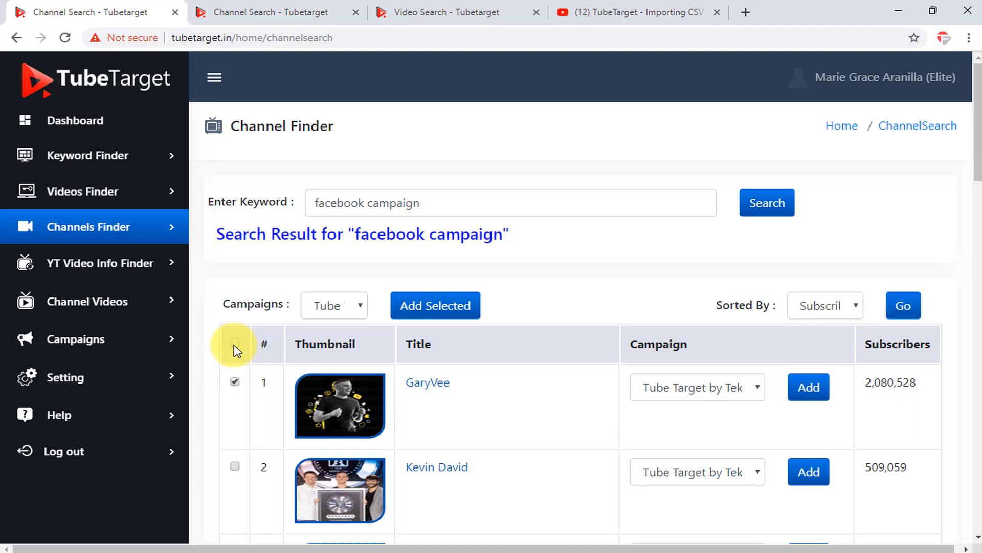
click(234, 343)
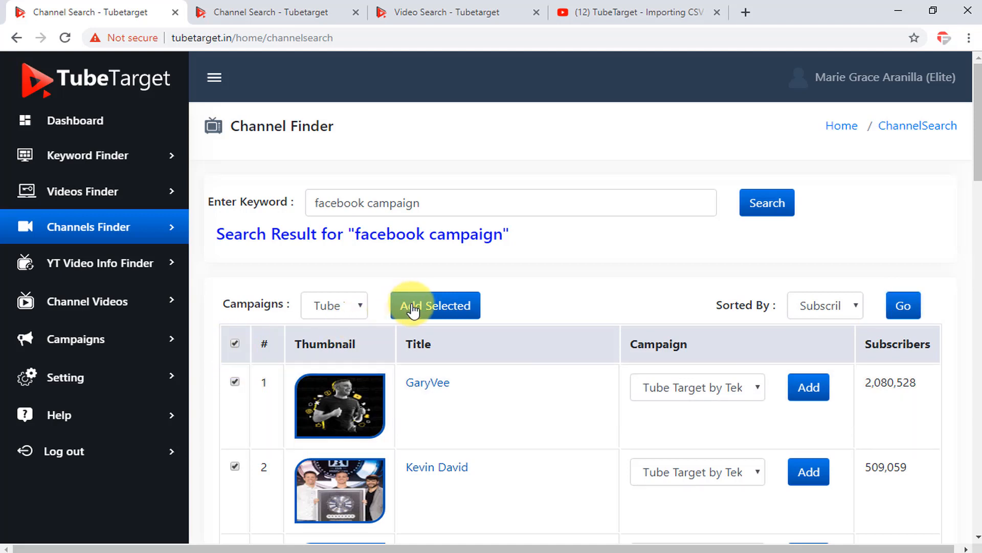
click(434, 305)
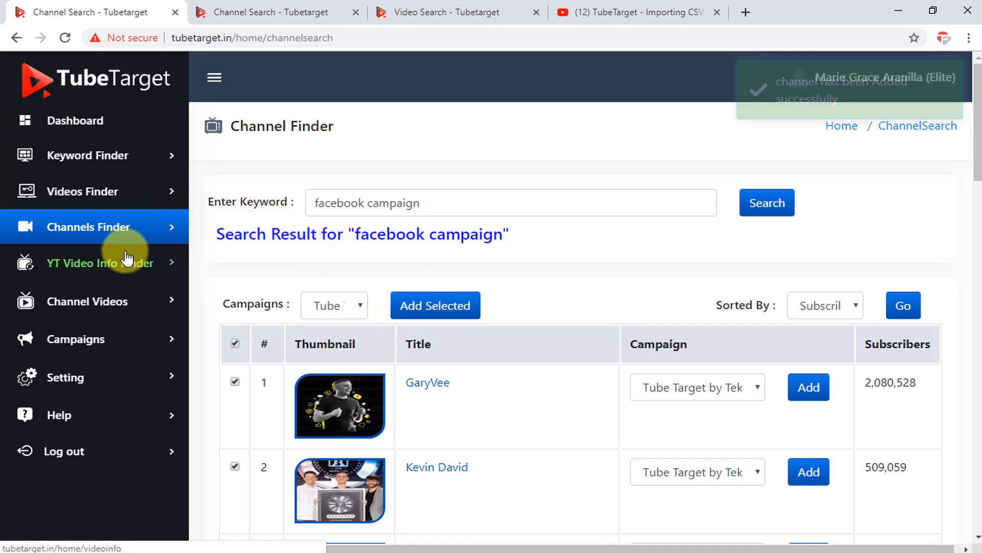
click(94, 263)
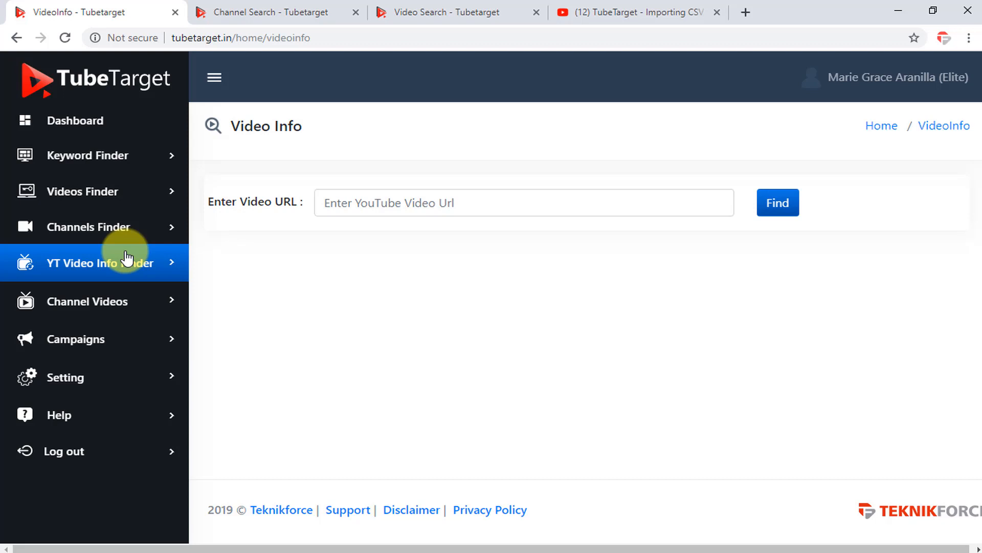
- Switch to the YouTube tab playing the TubeTarget - Importing CSV video
click(632, 11)
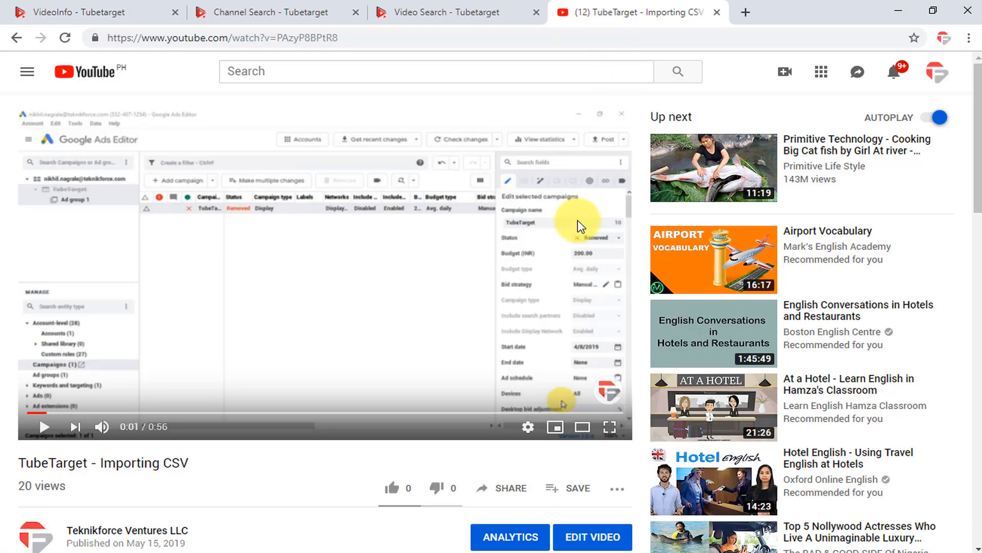
- Copy the video's youtu.be share link from the Share panel
click(500, 488)
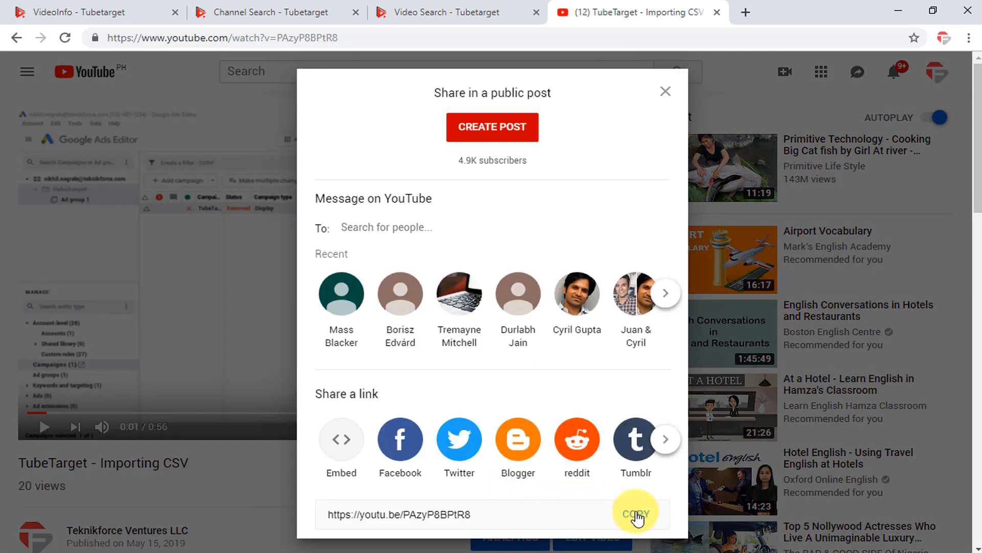
click(635, 514)
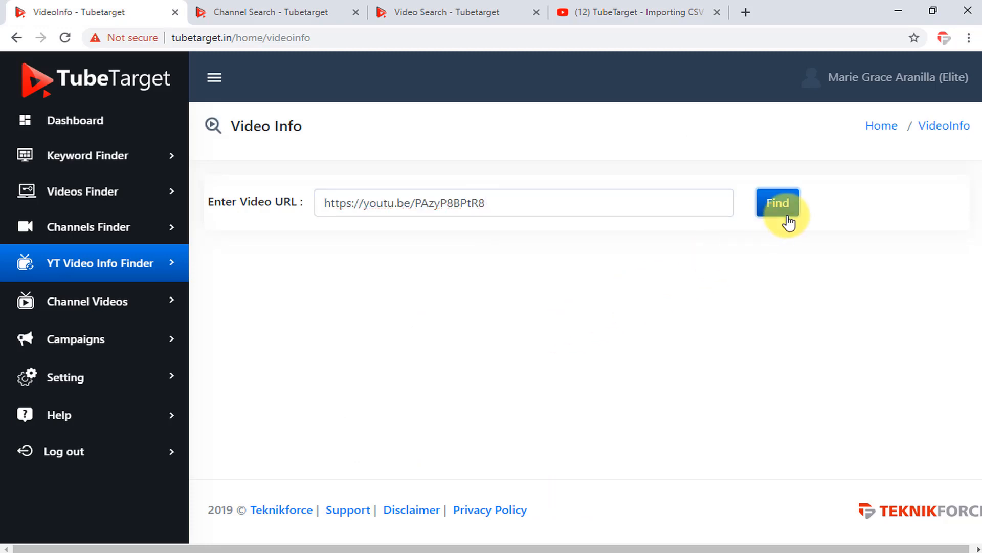
- Find the Importing CSV video by its link and review its publish date, views, likes and description
click(778, 202)
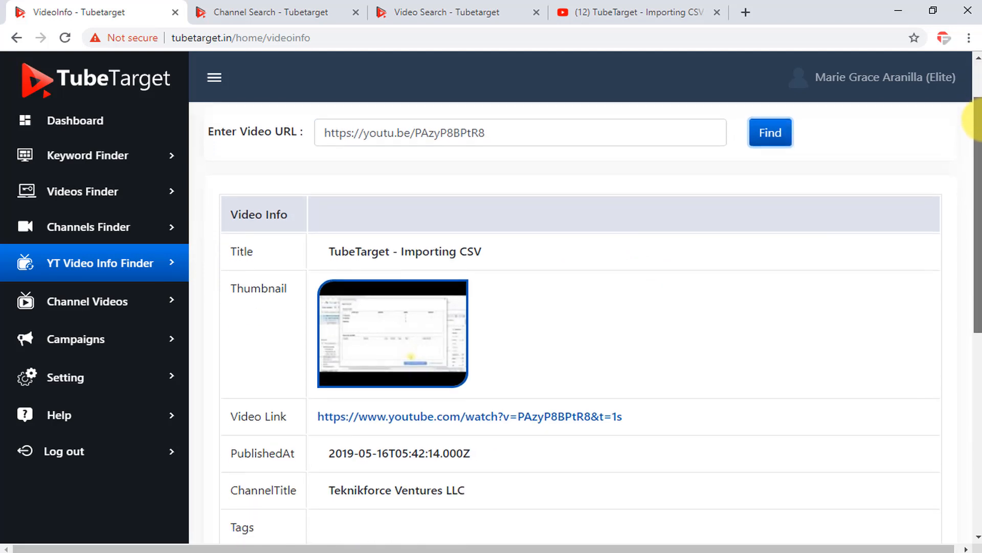
scroll(down, 3)
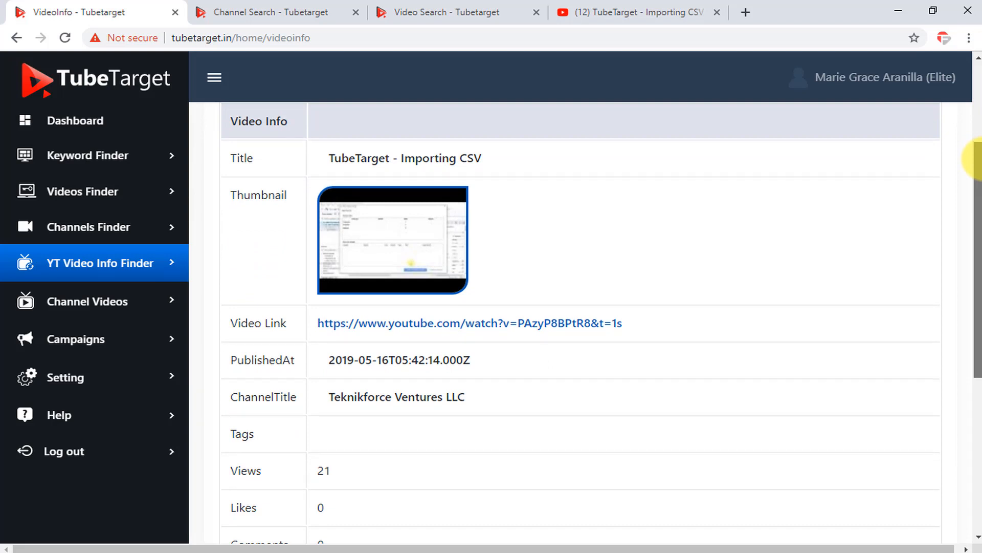
scroll(down, 3)
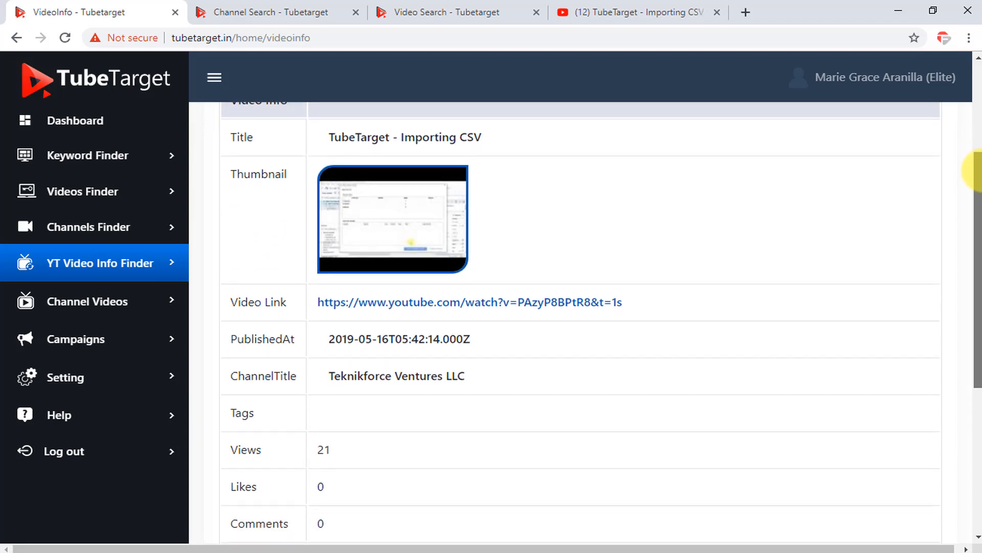
scroll(down, 3)
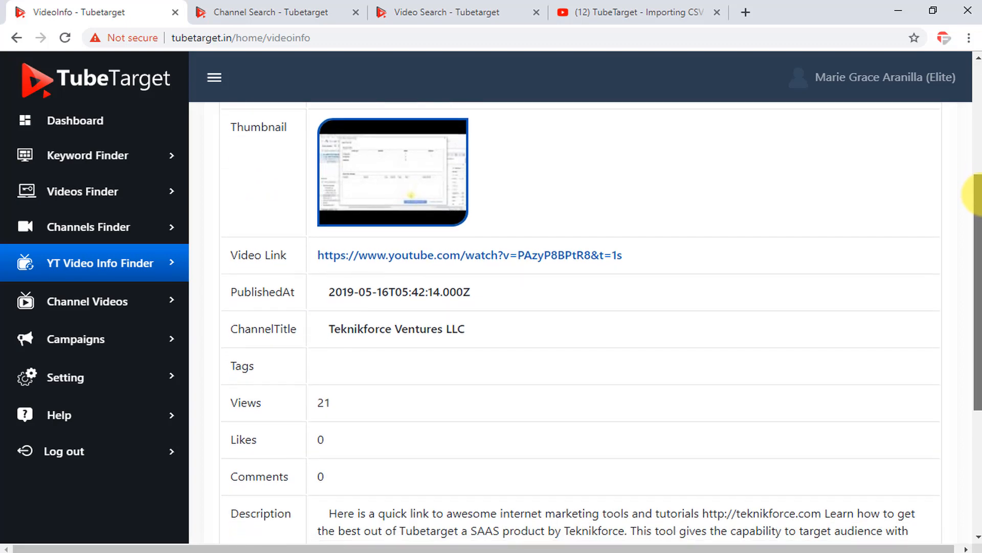
scroll(down, 3)
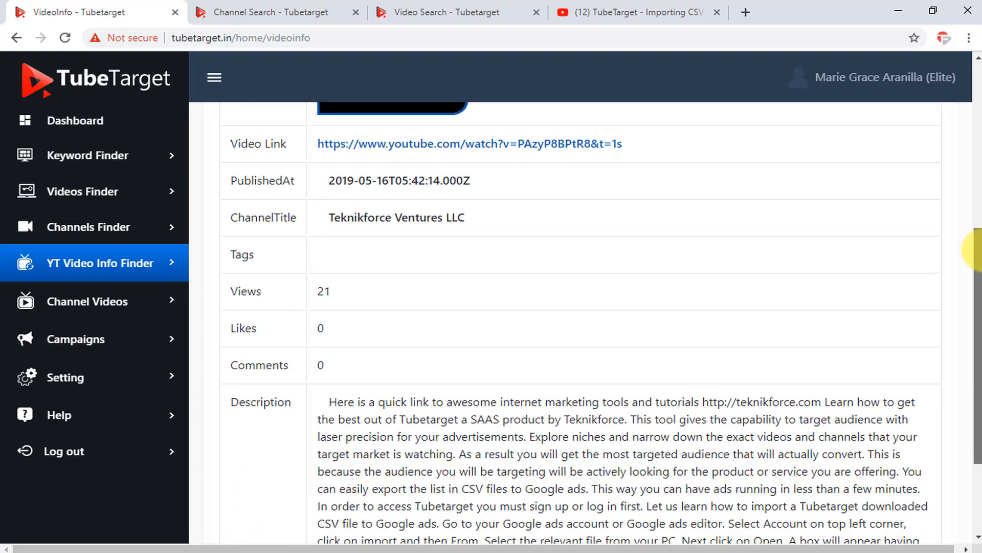
scroll(down, 3)
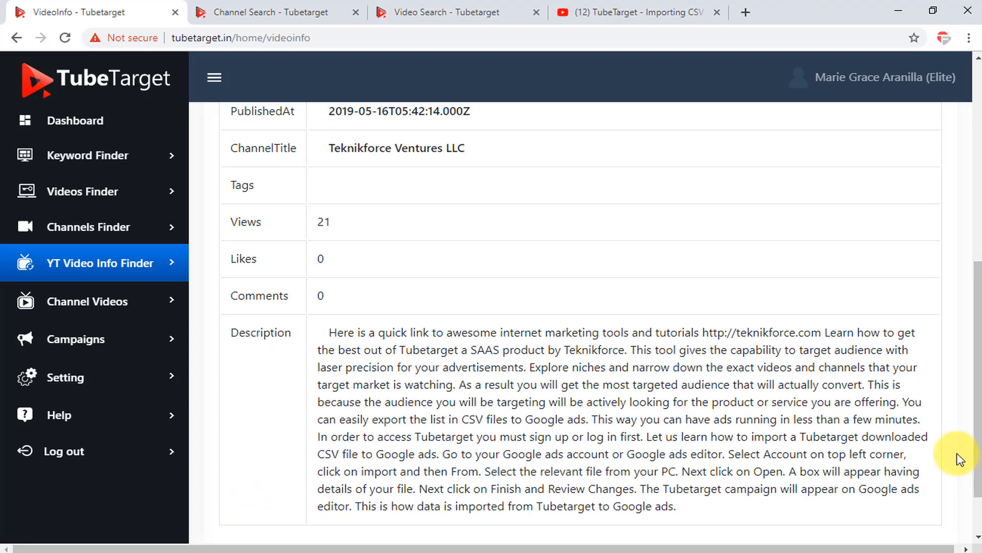
mouse_move(178, 341)
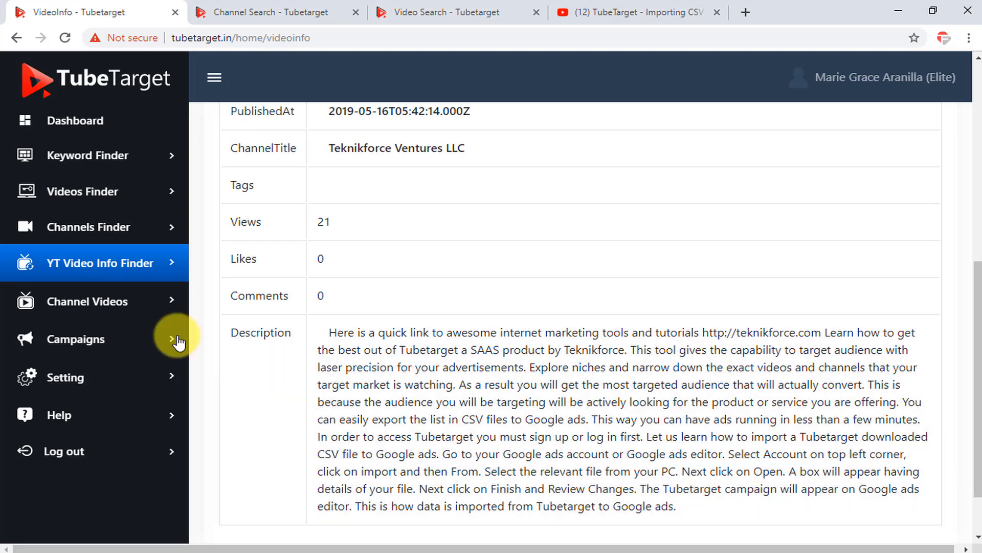
right_click(361, 202)
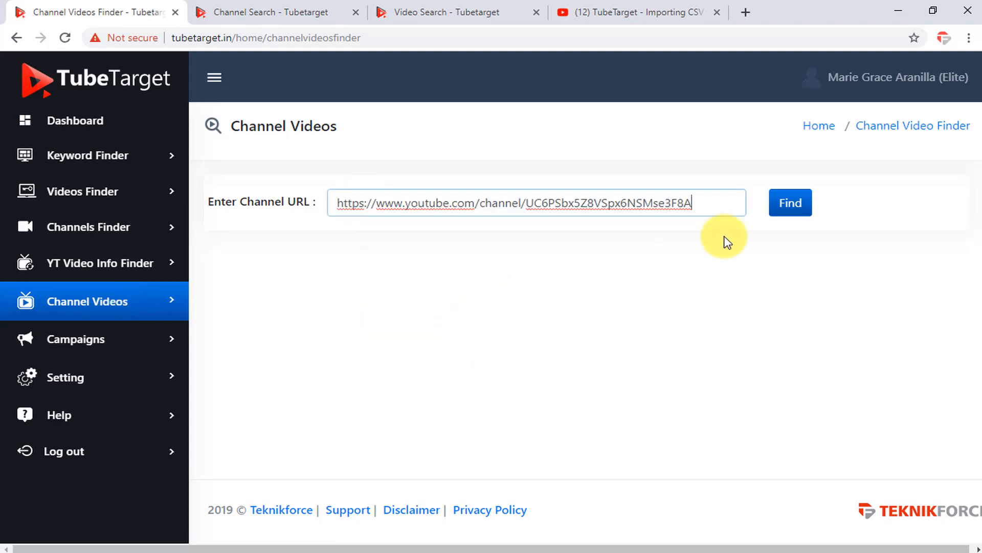
- List the entered channel's videos, select all of them, and add them to the campaign
click(790, 203)
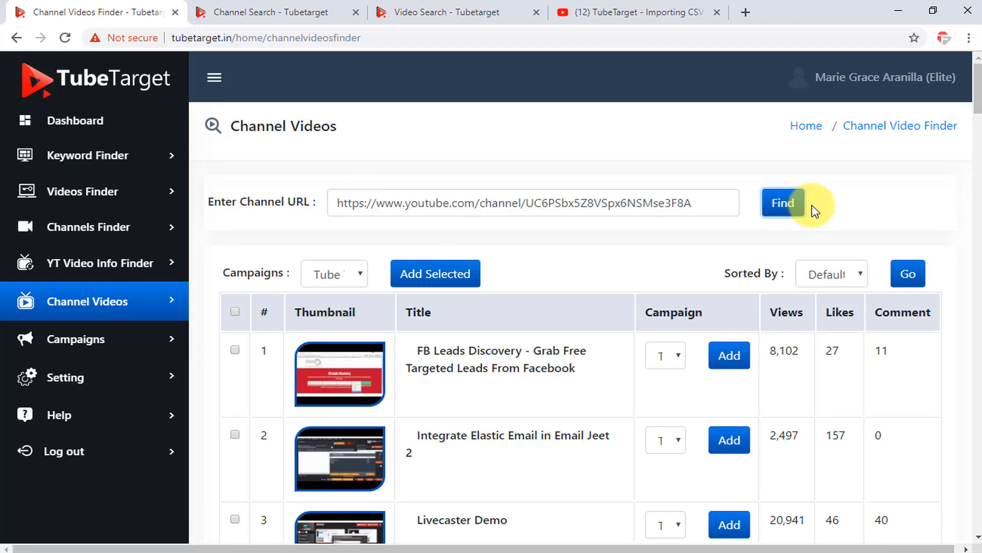
scroll(down, 3)
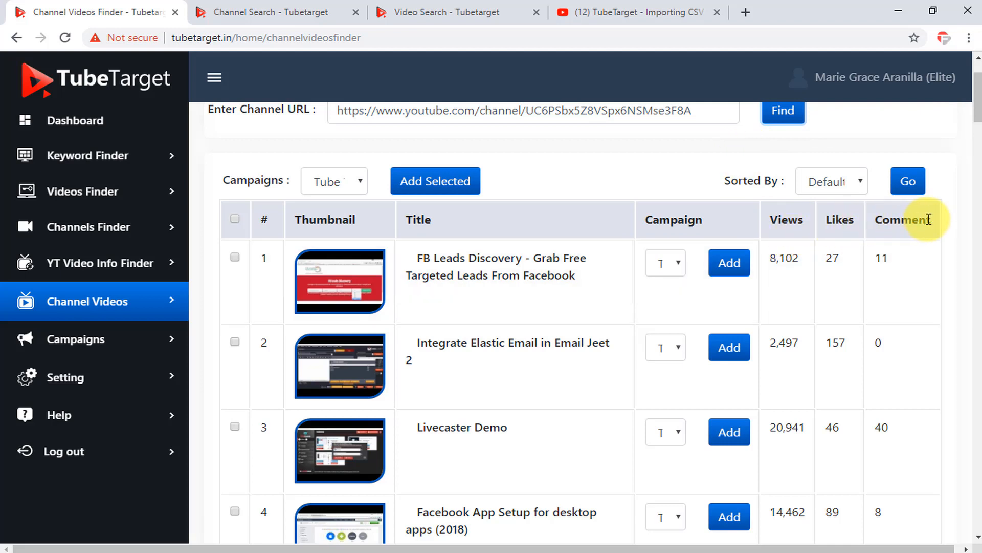
mouse_move(858, 187)
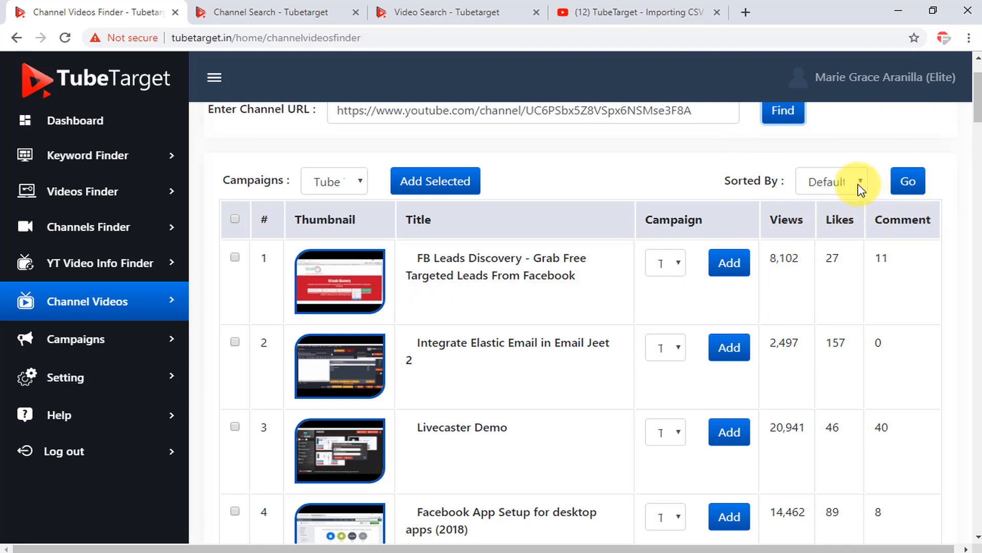
click(831, 181)
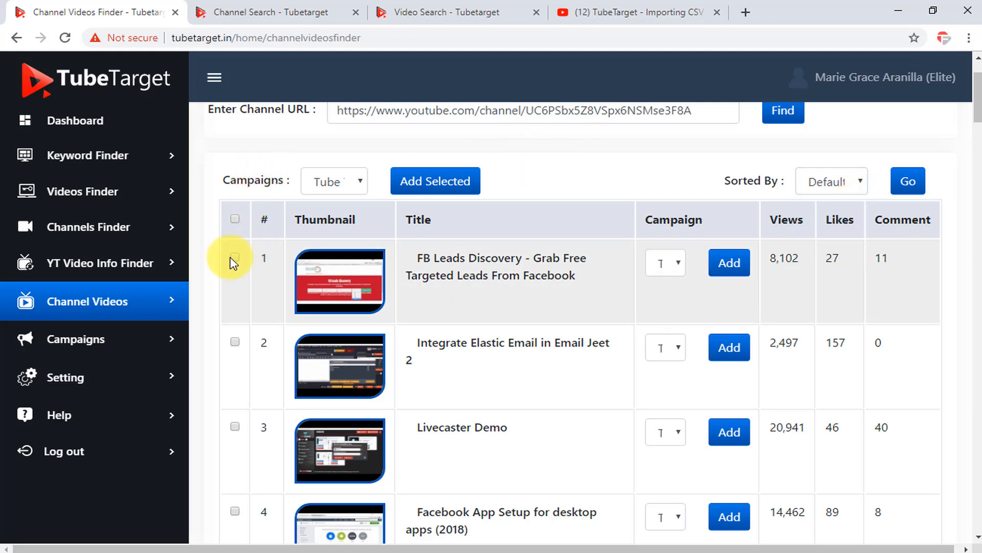
click(235, 257)
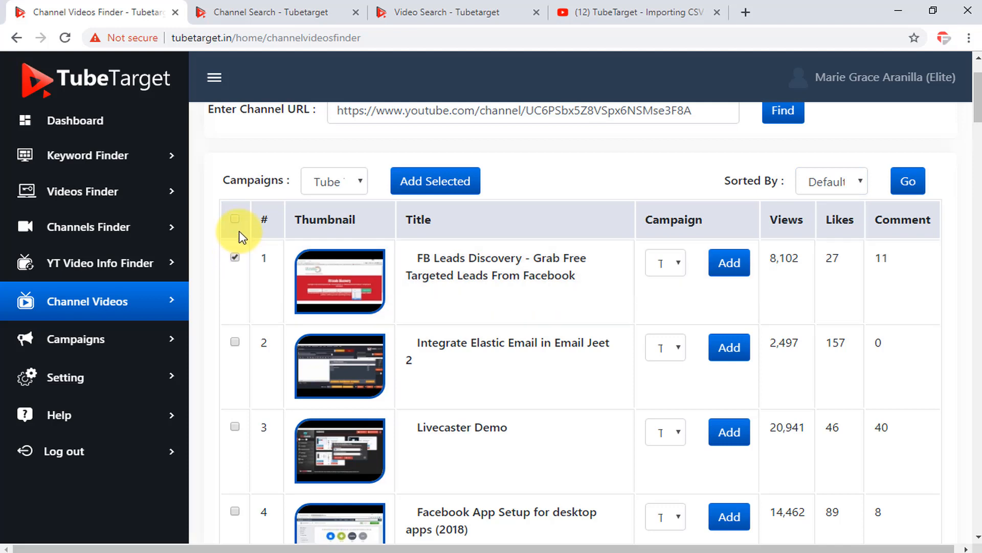
click(234, 218)
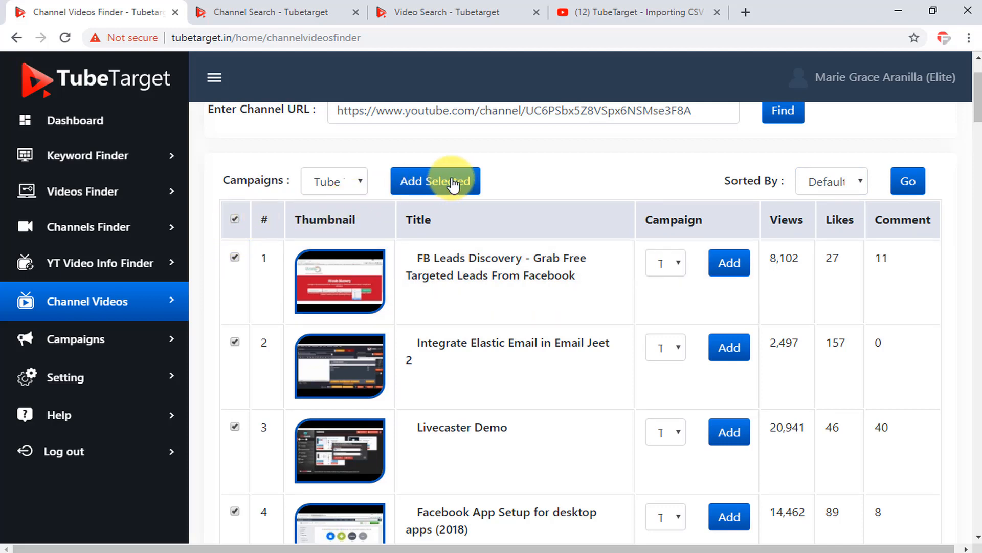
click(75, 339)
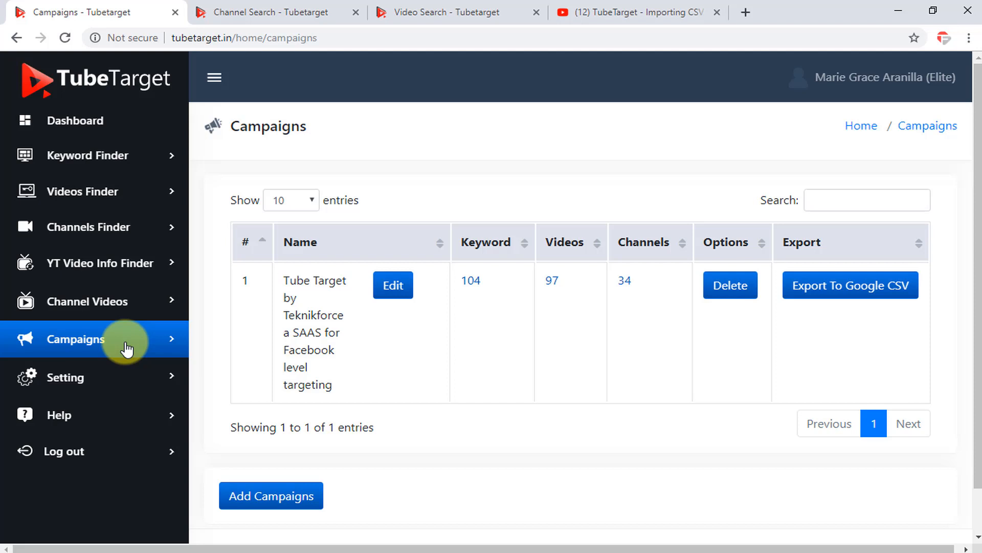
mouse_move(174, 338)
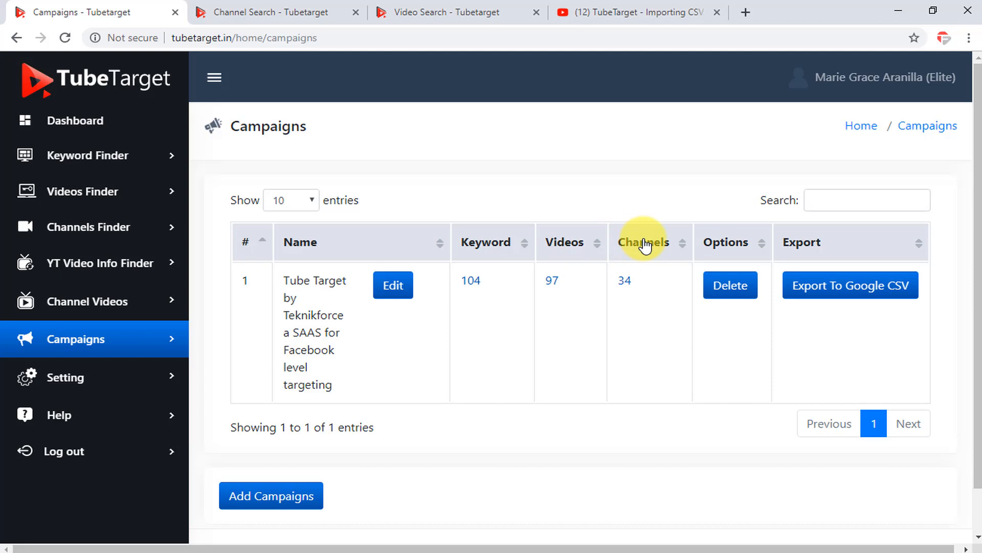
mouse_move(751, 277)
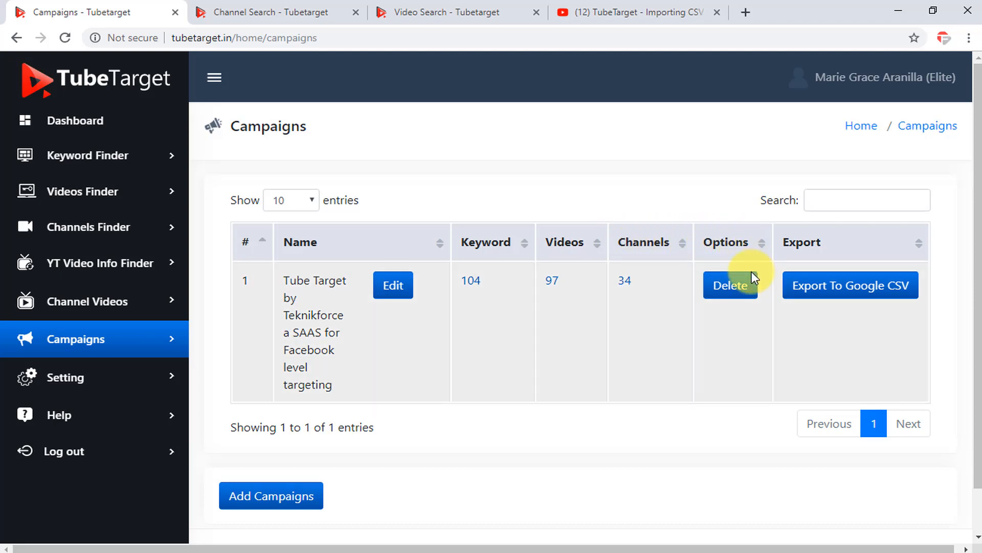
mouse_move(747, 297)
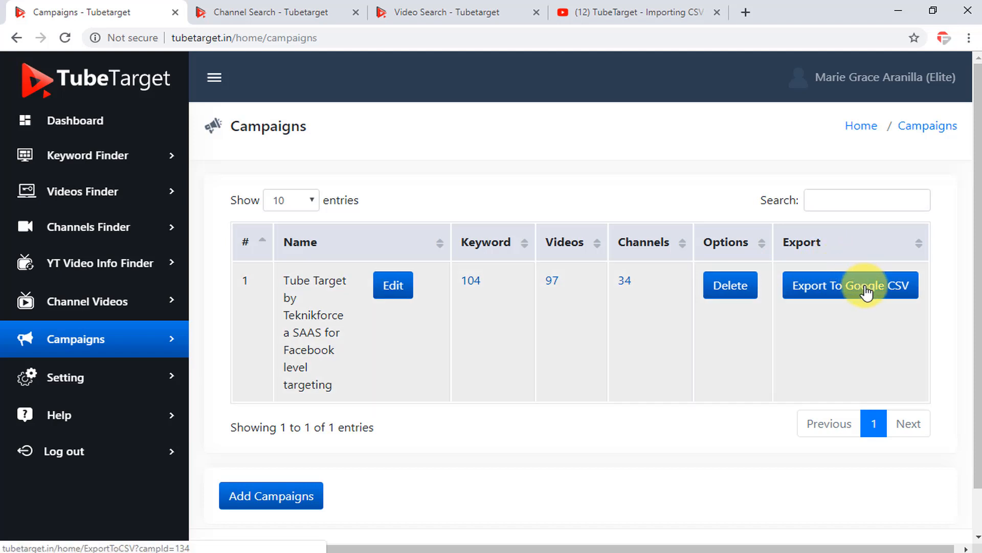
- Export the campaign row to Google CSV, producing tubetarget.csv
click(850, 285)
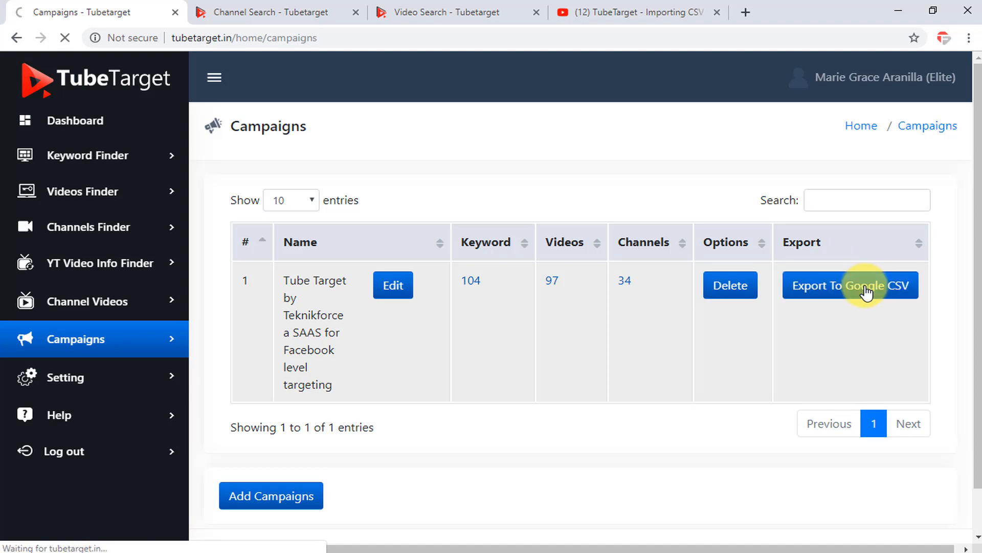
click(849, 285)
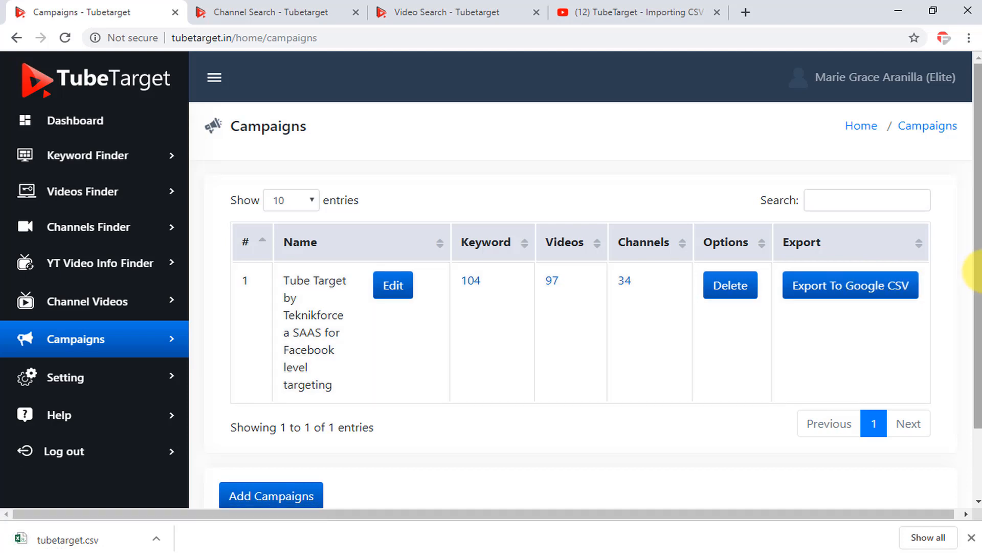
scroll(down, 3)
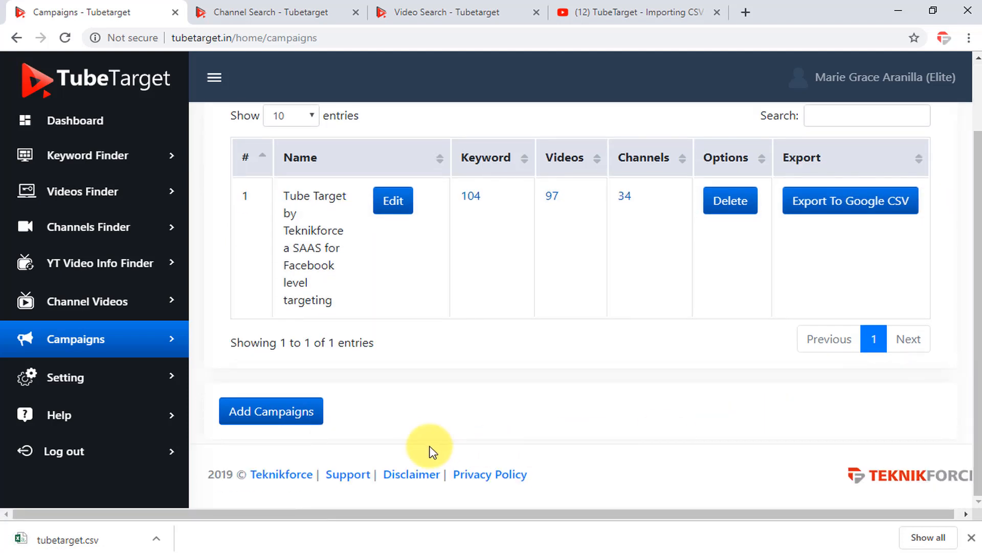
- Reveal the Add Campaign form with empty name and description fields
click(271, 411)
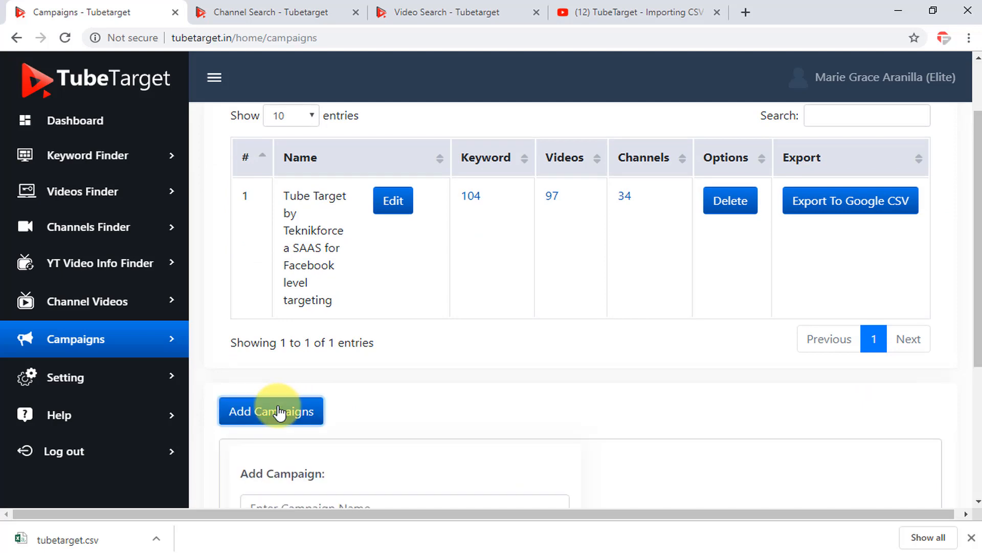
scroll(down, 3)
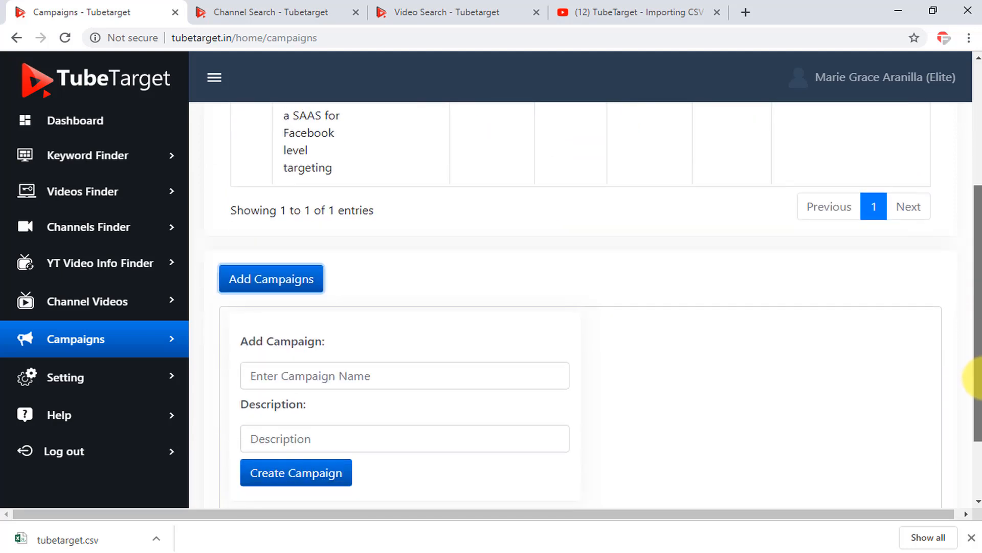